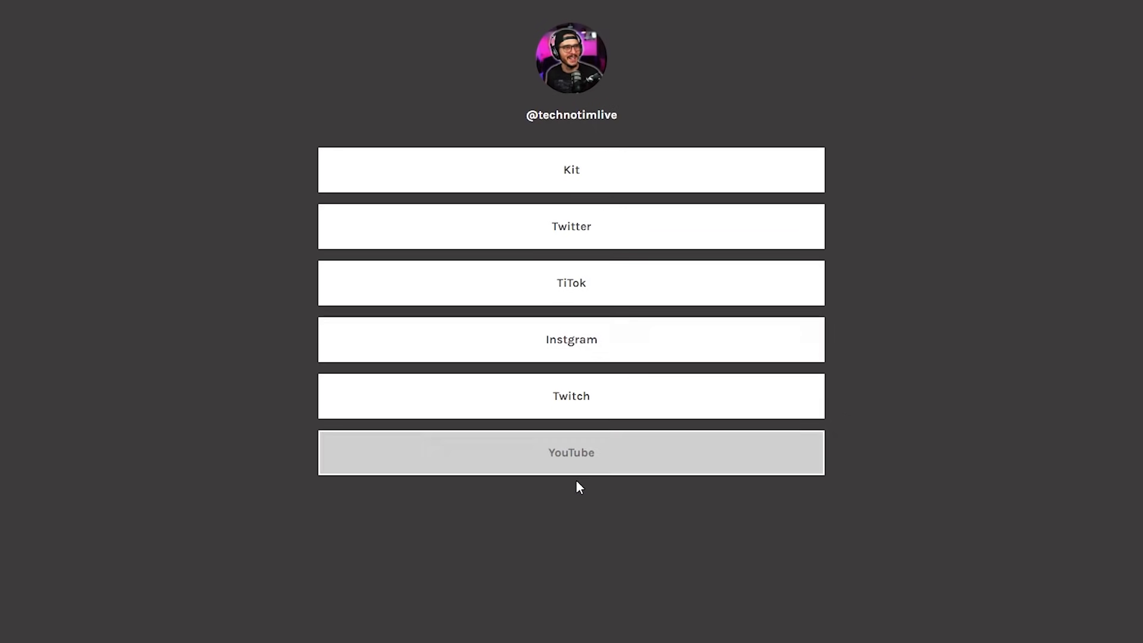
Step: Follow the YouTube button on the six-link Linktree page and view its link preview
{"action": "left_click", "coordinate": [570, 339]}
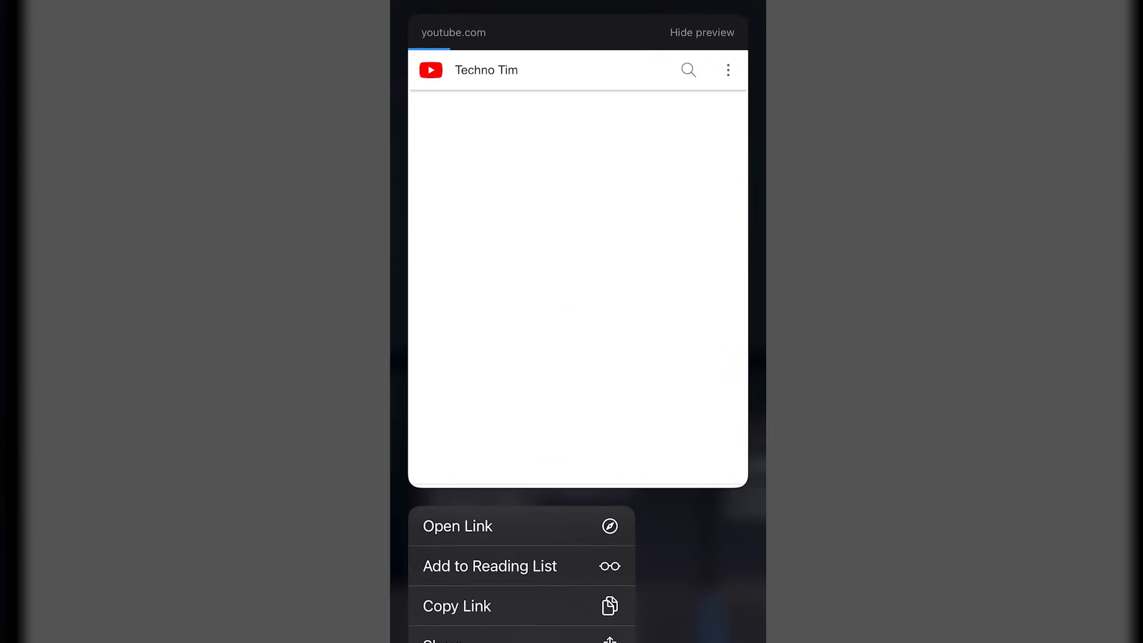
{"action": "left_click", "coordinate": [457, 525]}
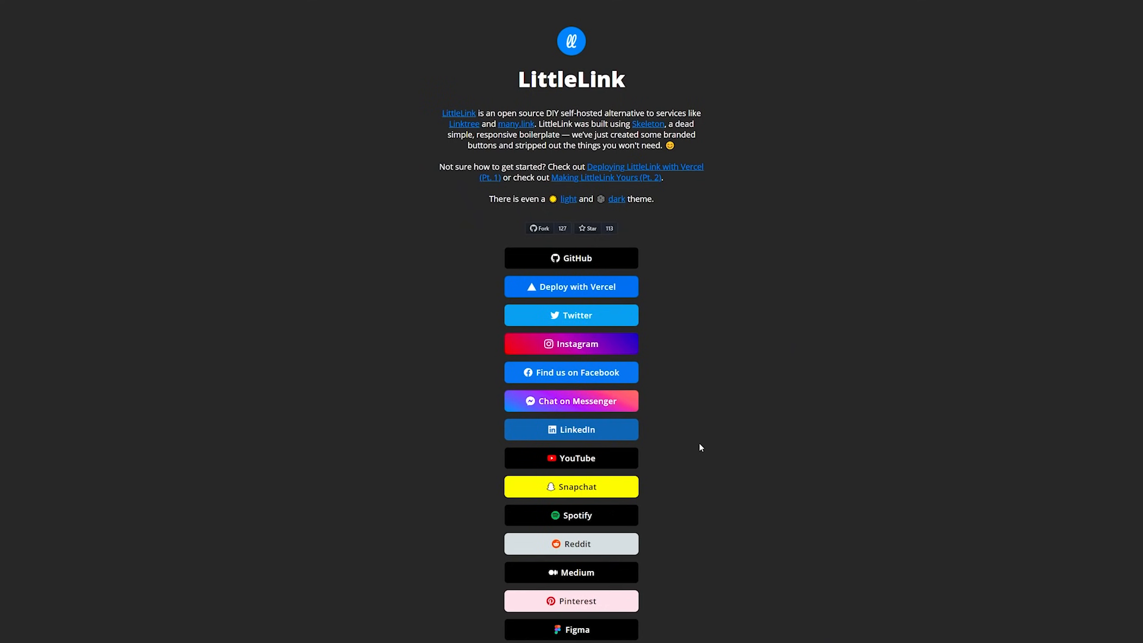
{"action": "mouse_move", "coordinate": [568, 199]}
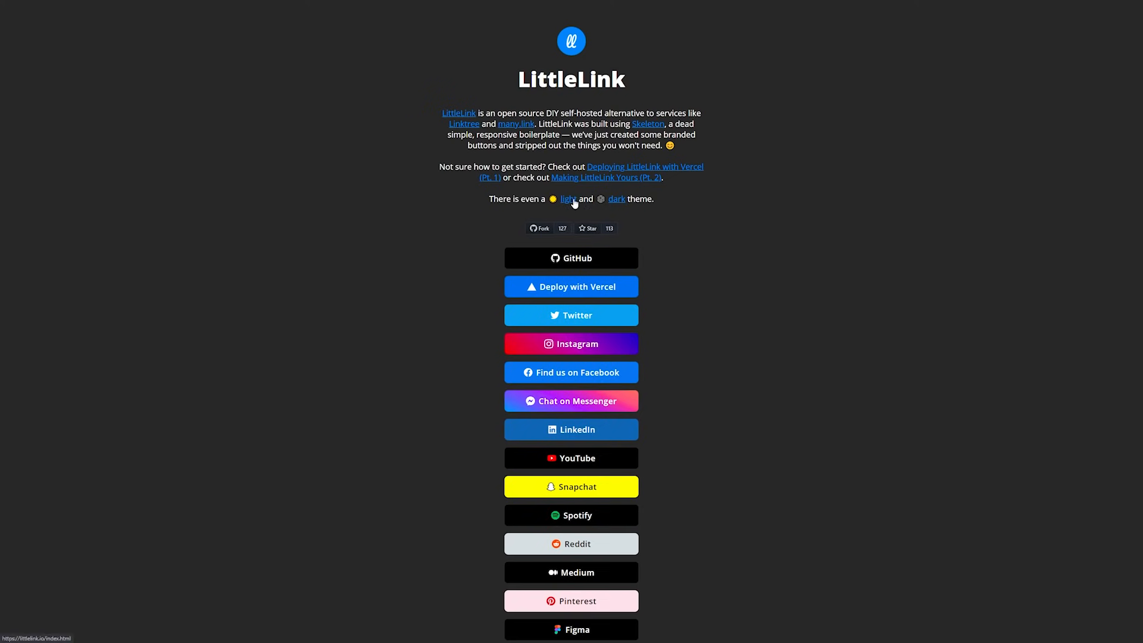
Step: Load the light-theme version of the littlelink.io demo page and look down its buttons
{"action": "left_click", "coordinate": [567, 199]}
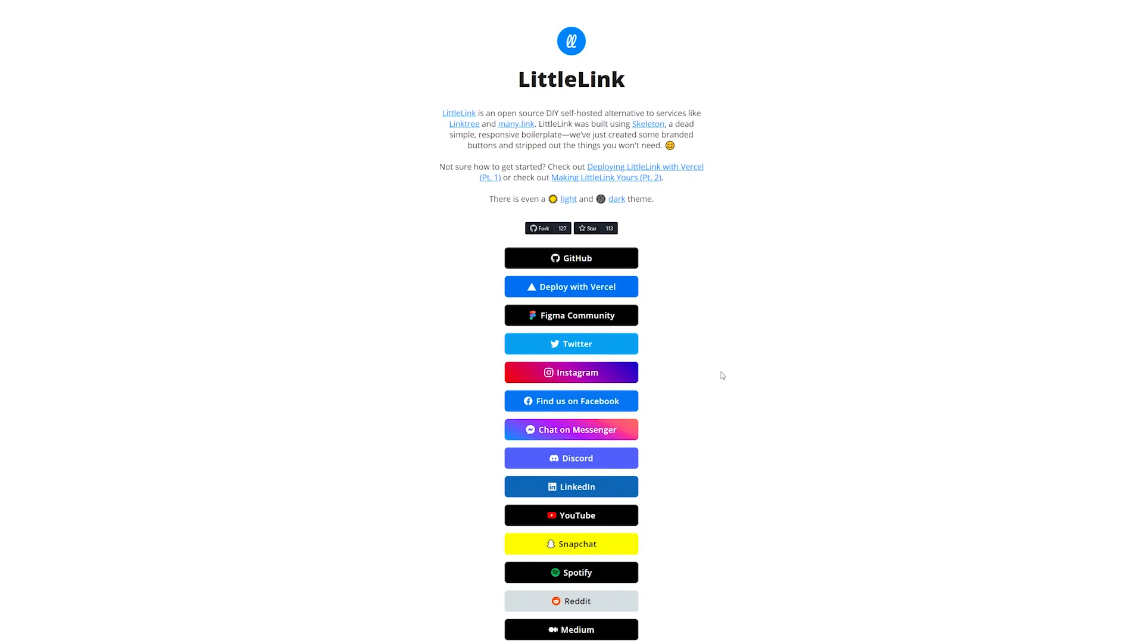
{"action": "scroll", "scroll_direction": "down", "scroll_amount": 3}
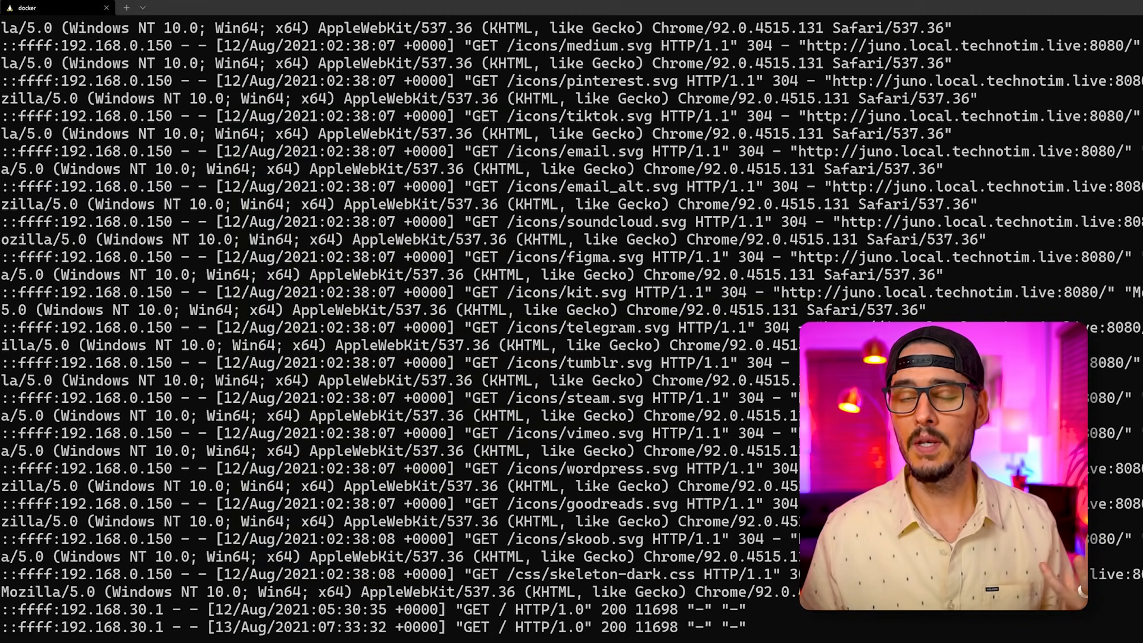
Step: Reach the latest littlelink-server workflow run showing the docker image build job succeeded
{"action": "scroll", "scroll_direction": "down", "scroll_amount": 3}
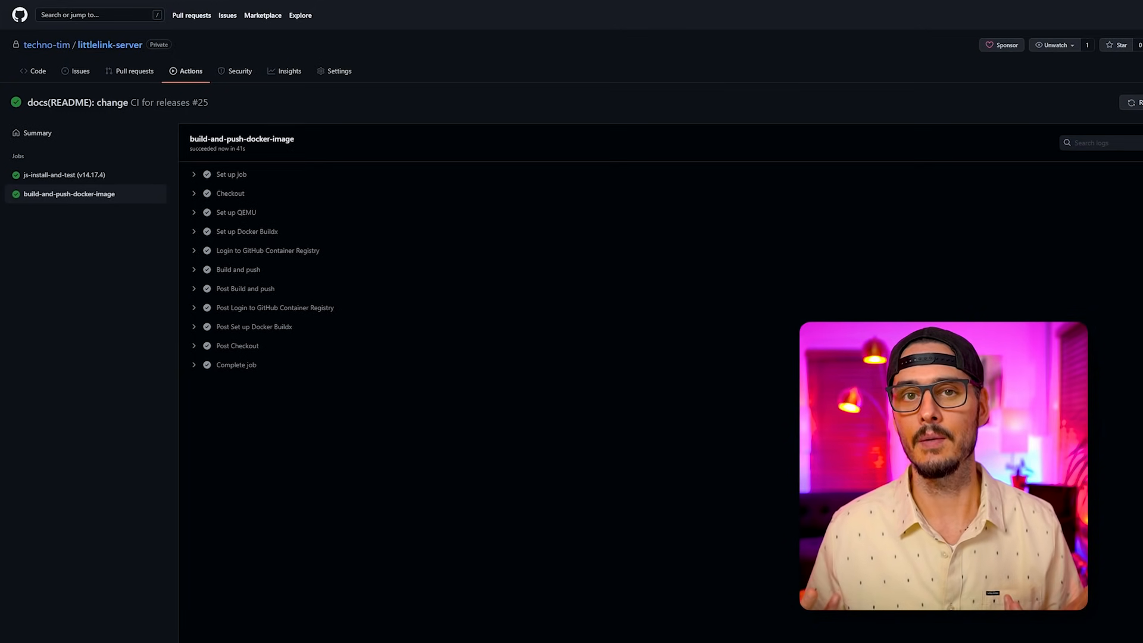
{"action": "left_click", "coordinate": [32, 71]}
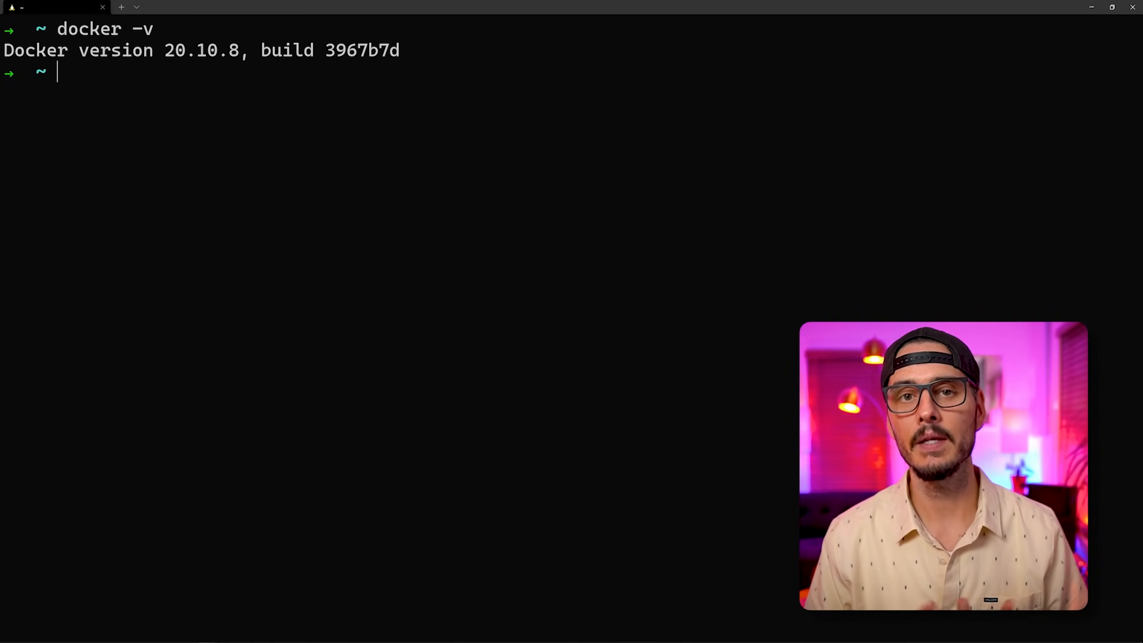
Step: Check the docker-compose version, enter littlelink-server, create docker-compose.yml and edit it in nano
{"action": "key", "text": "Return"}
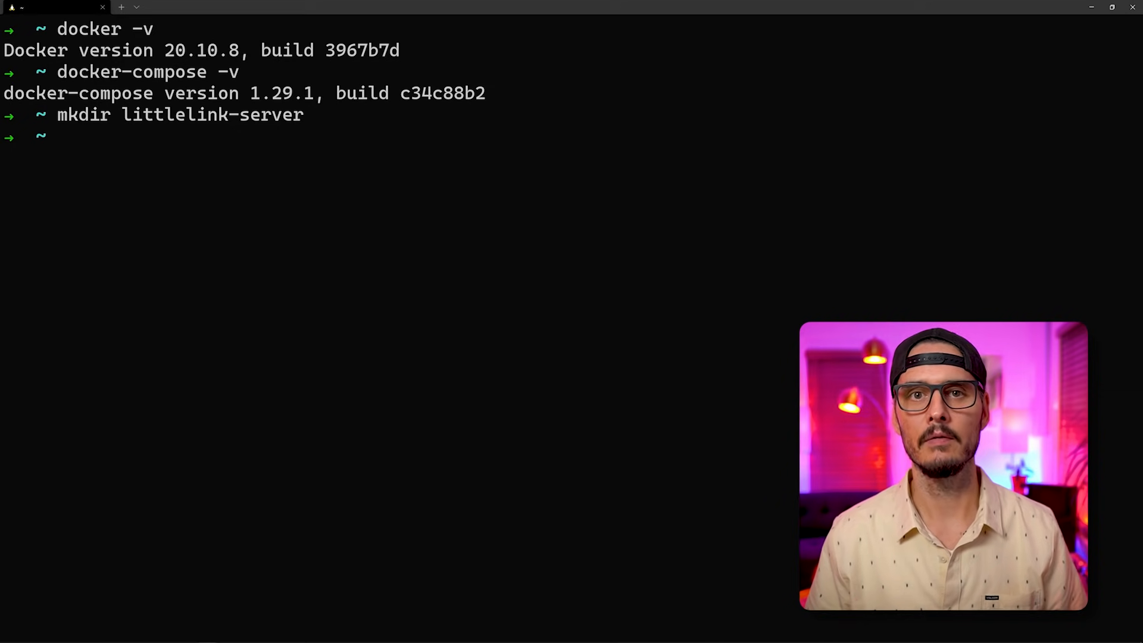
{"action": "type", "text": "cd littlelink-server/"}
{"action": "type", "text": "ls"}
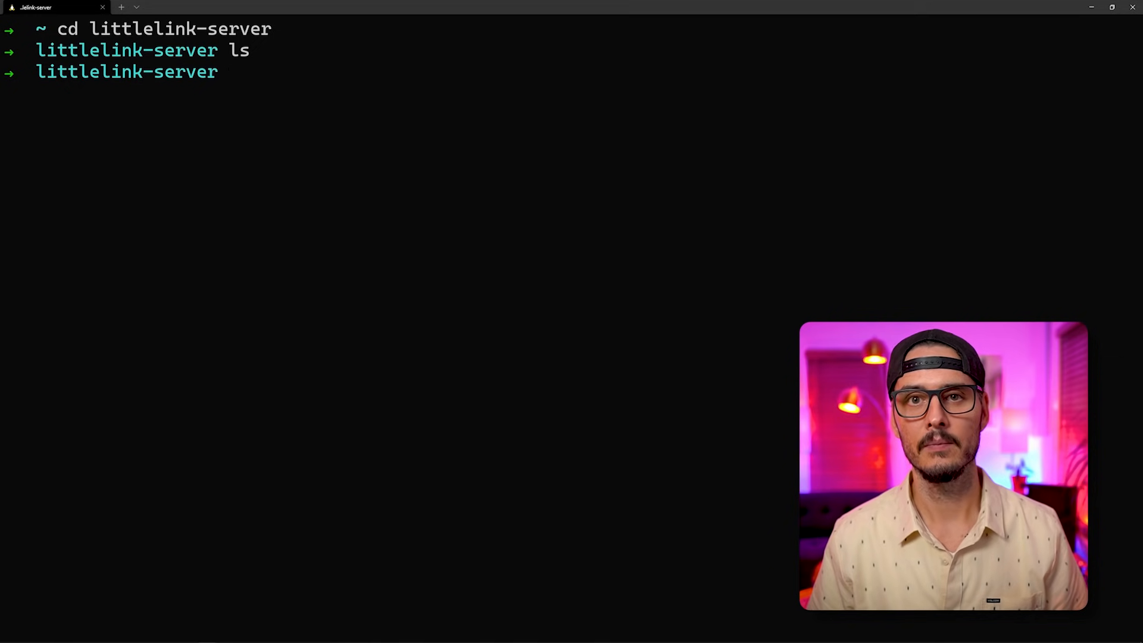
{"action": "type", "text": "touch docker-compose.yml"}
{"action": "type", "text": "nano docker-compose.yml"}
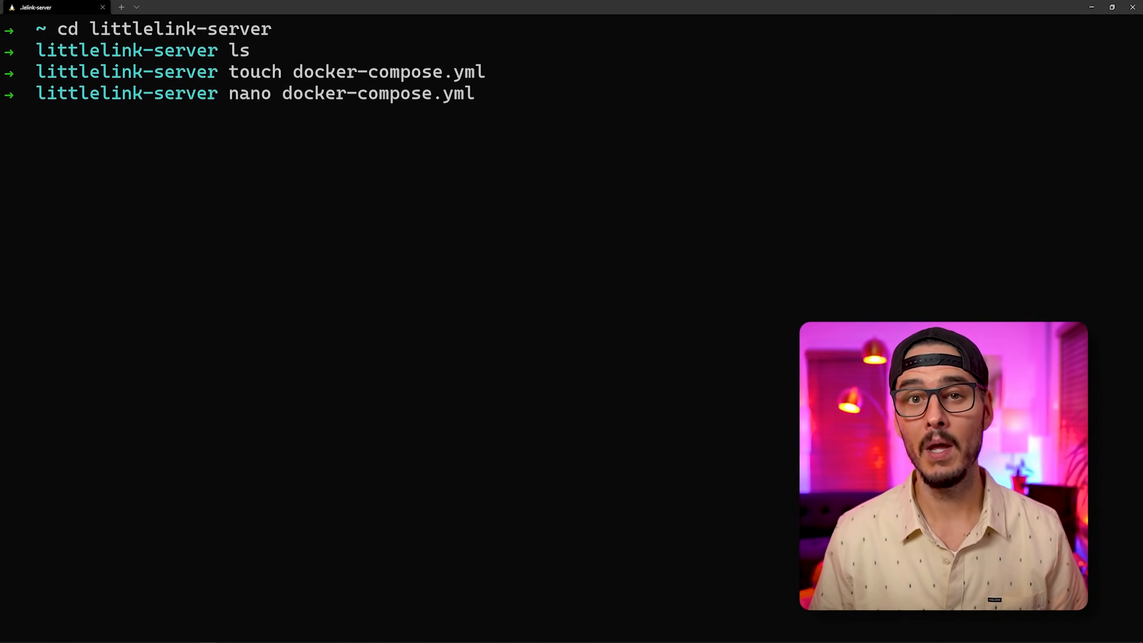
{"action": "key", "text": "Return"}
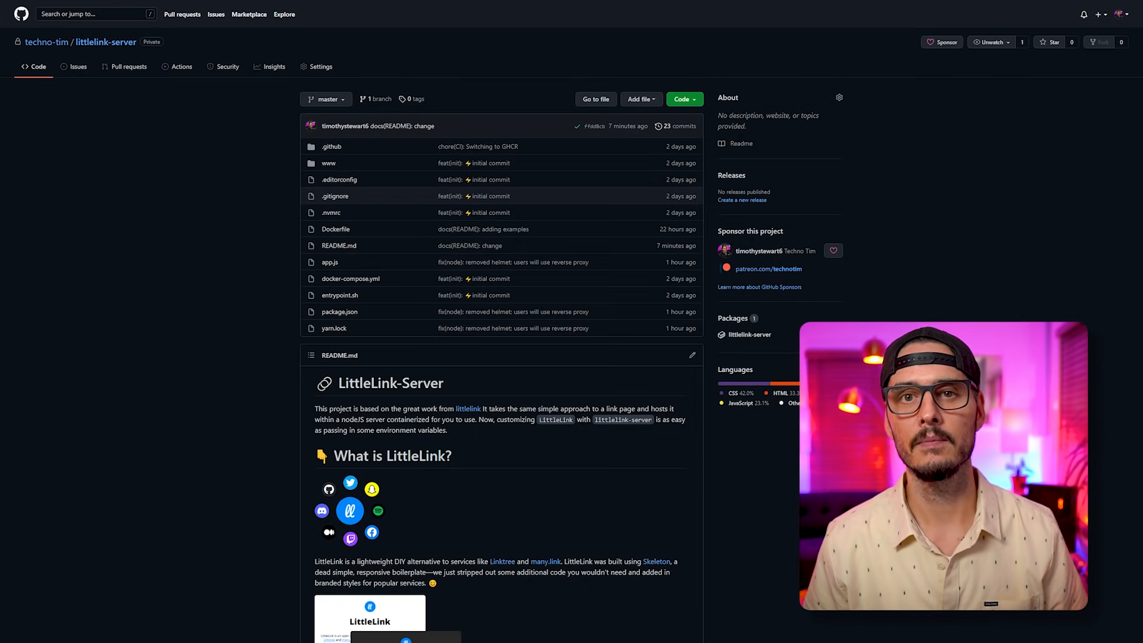
Step: Reach the README's Getting Started compose example and highlight its littlelink-server image name
{"action": "scroll", "scroll_direction": "down", "scroll_amount": 3}
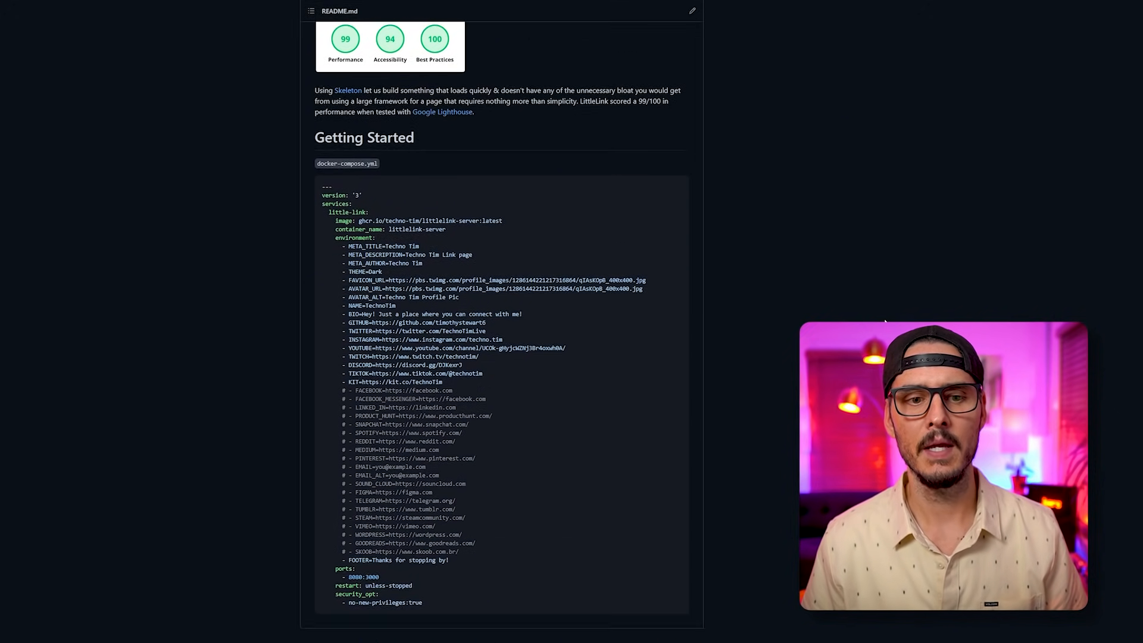
{"action": "scroll", "scroll_direction": "down", "scroll_amount": 3}
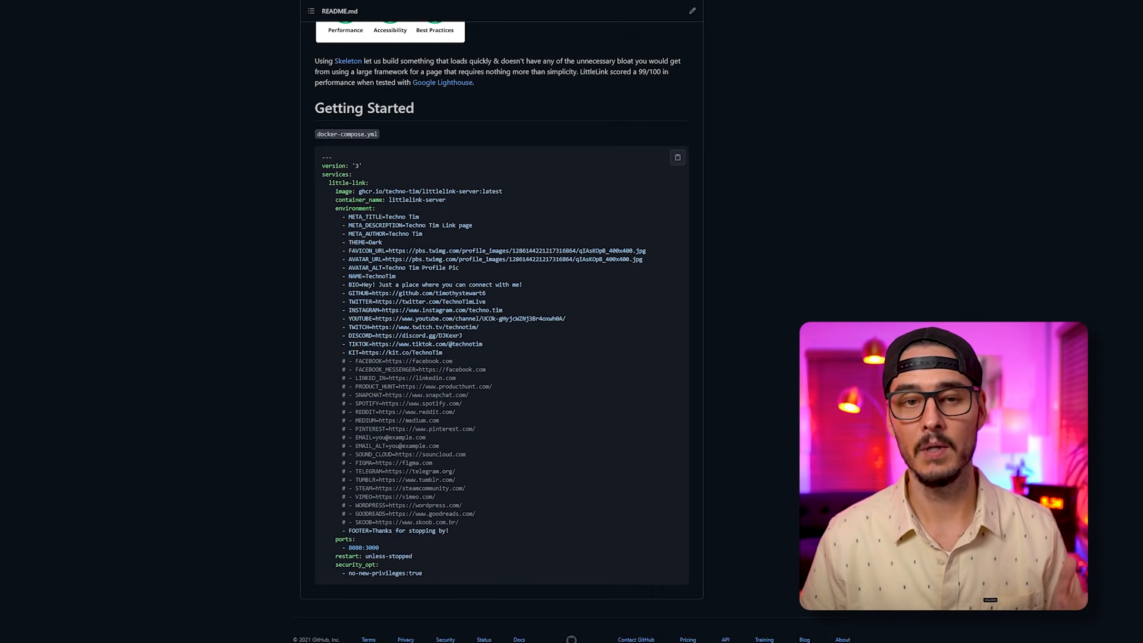
{"action": "double_click", "coordinate": [357, 191]}
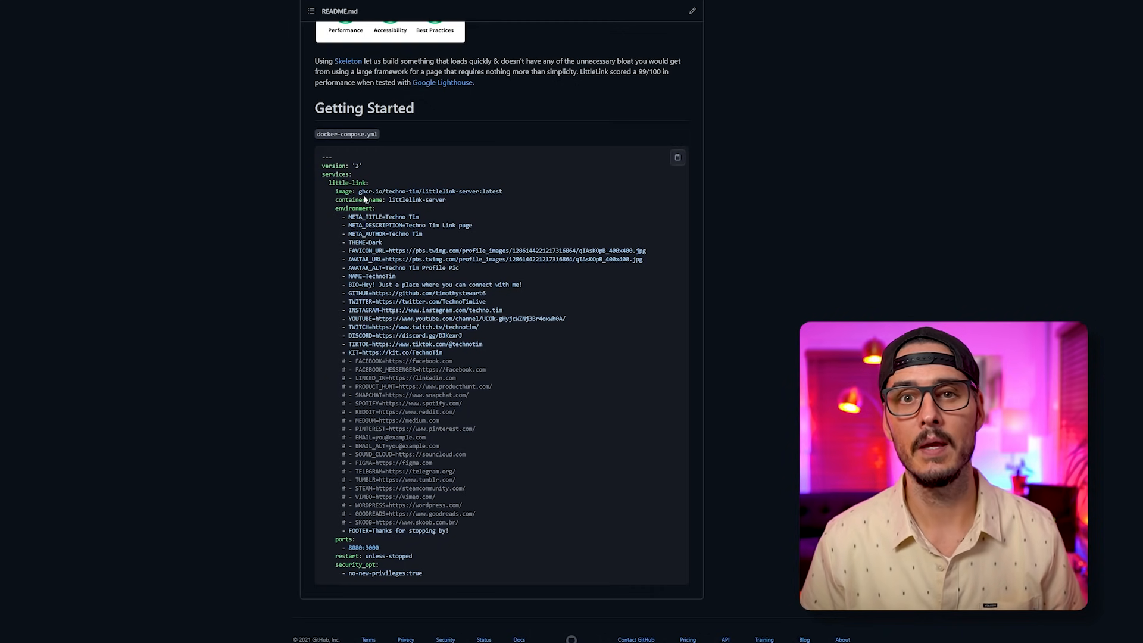
{"action": "double_click", "coordinate": [367, 190]}
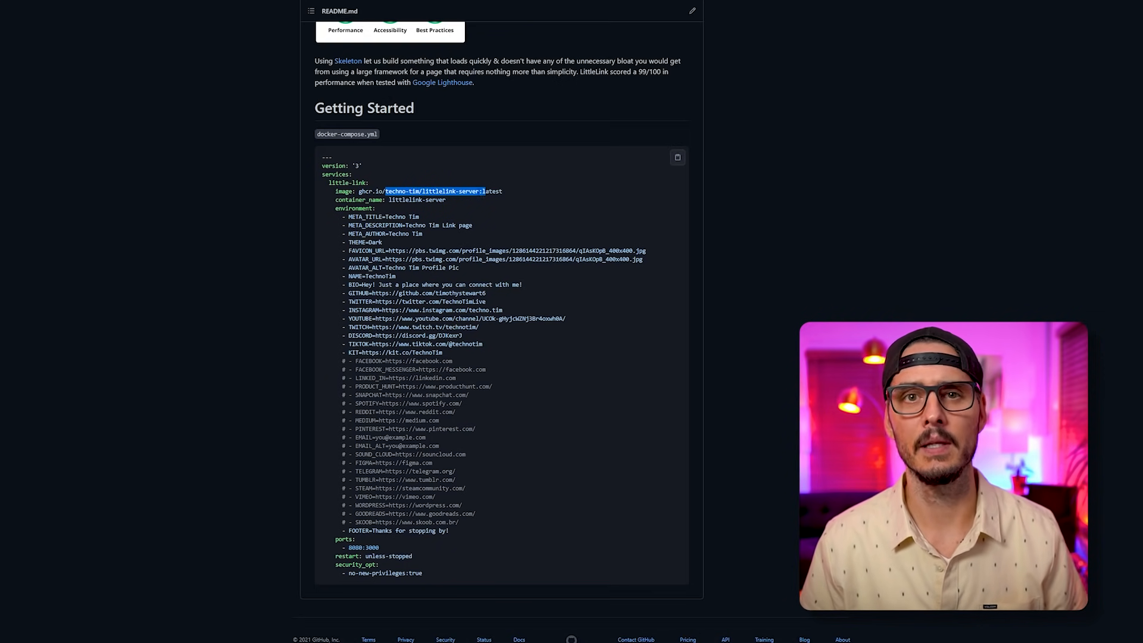
{"action": "mouse_move", "coordinate": [453, 167]}
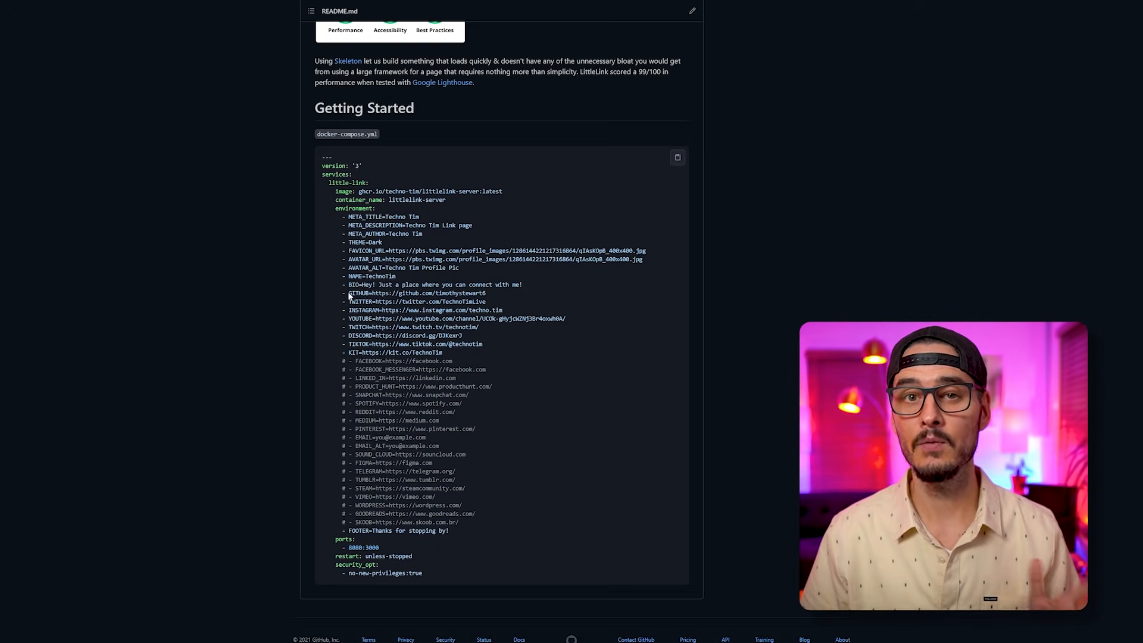
Step: Highlight the GITHUB environment variable and the restart setting in the compose example
{"action": "double_click", "coordinate": [358, 293]}
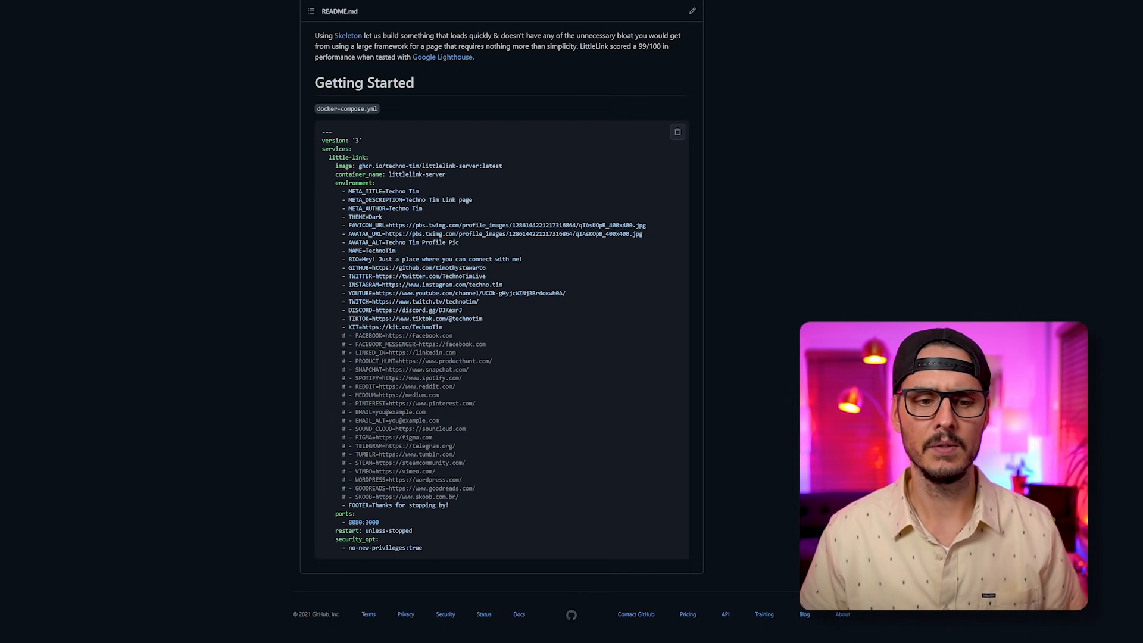
{"action": "double_click", "coordinate": [355, 522]}
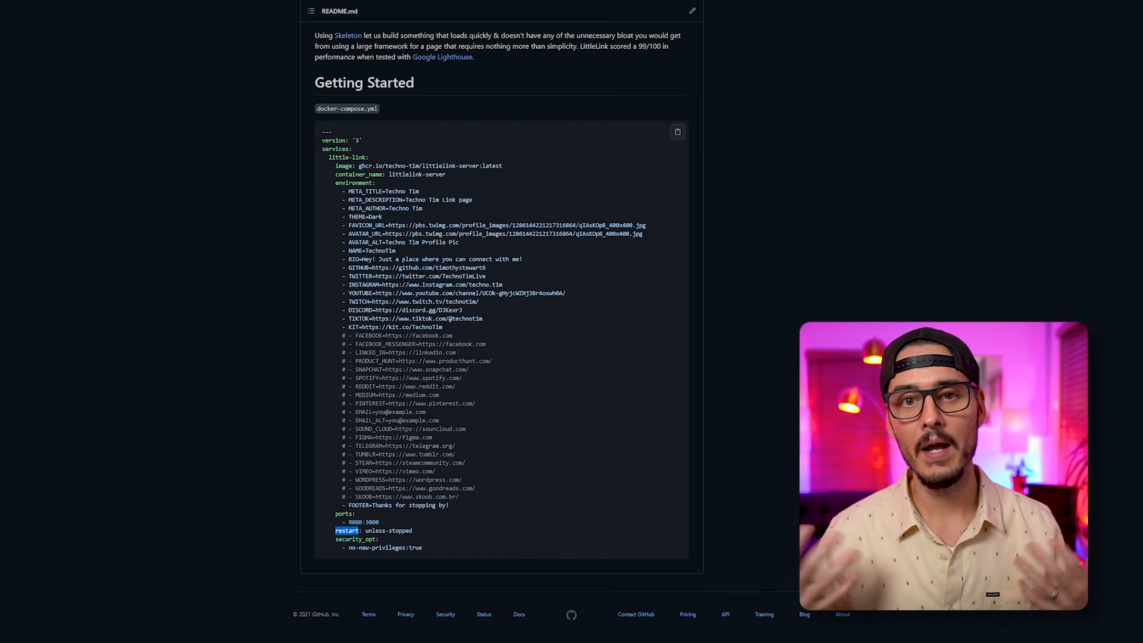
{"action": "scroll", "scroll_direction": "up", "scroll_amount": 3}
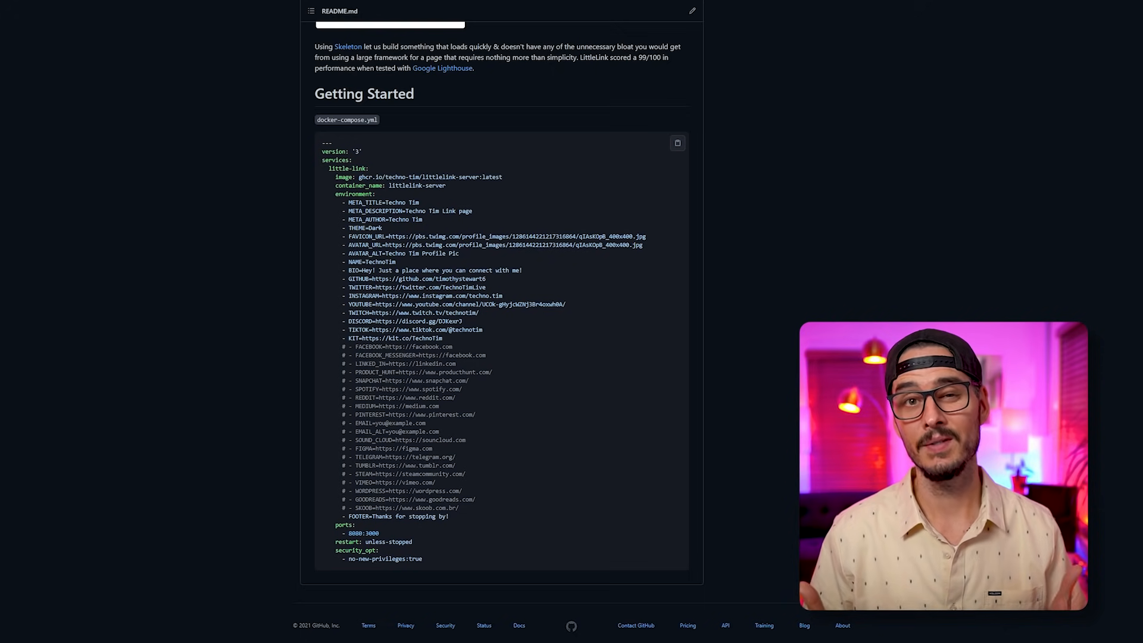
{"action": "scroll", "scroll_direction": "up", "scroll_amount": 3}
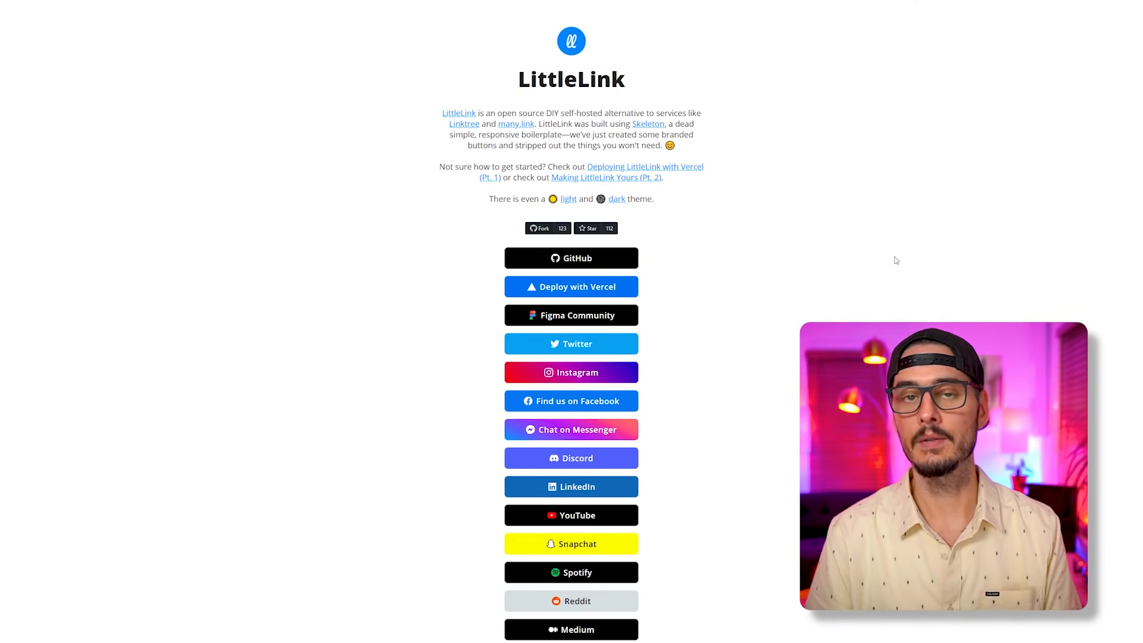
{"action": "mouse_move", "coordinate": [764, 242]}
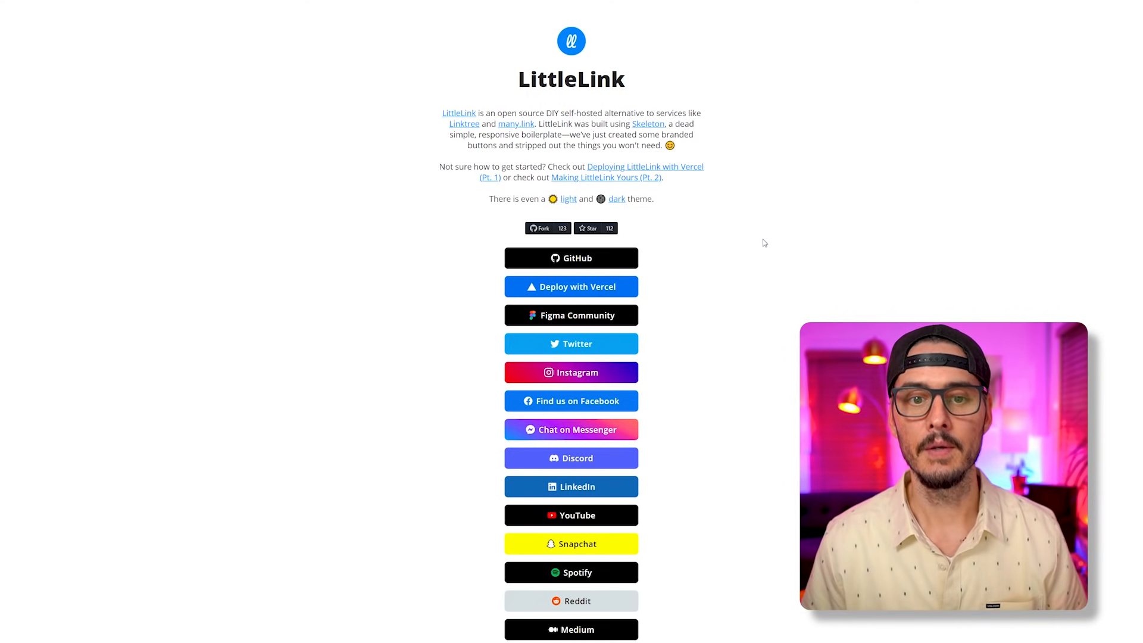
{"action": "mouse_move", "coordinate": [617, 198]}
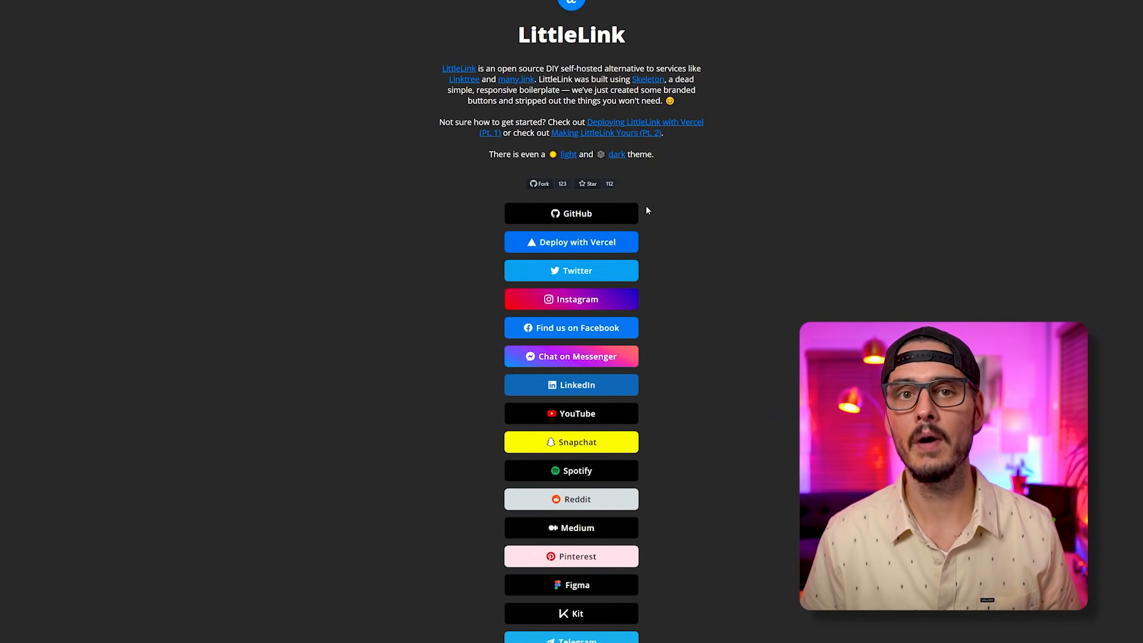
Step: Scroll through the buttons of the dark-themed LittleLink demo page
{"action": "scroll", "scroll_direction": "down", "scroll_amount": 3}
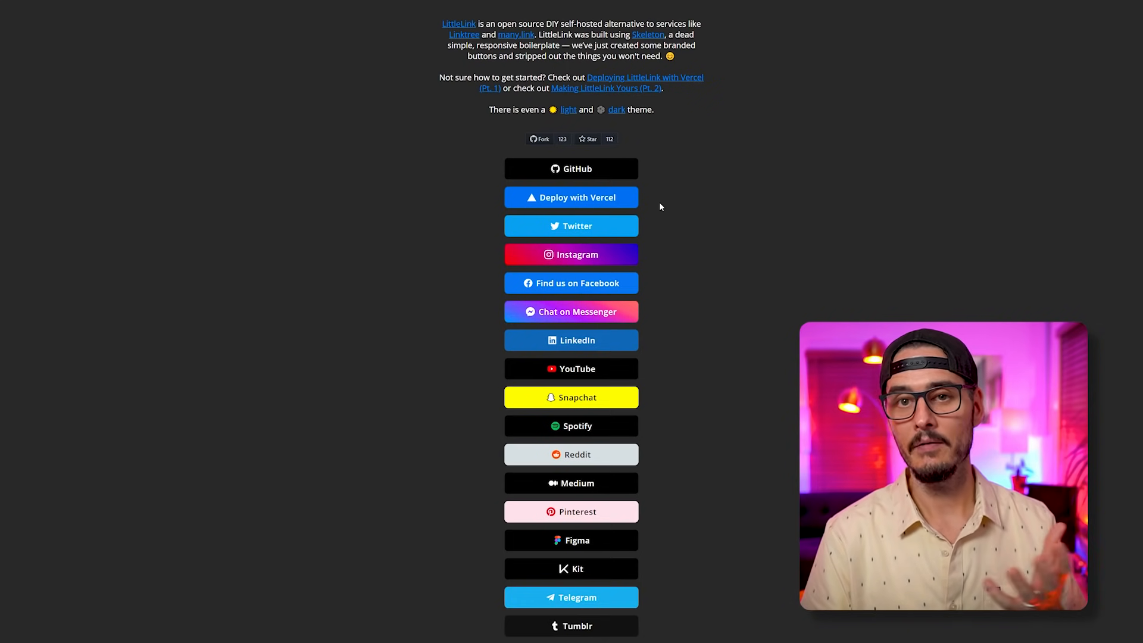
{"action": "scroll", "scroll_direction": "up", "scroll_amount": 3}
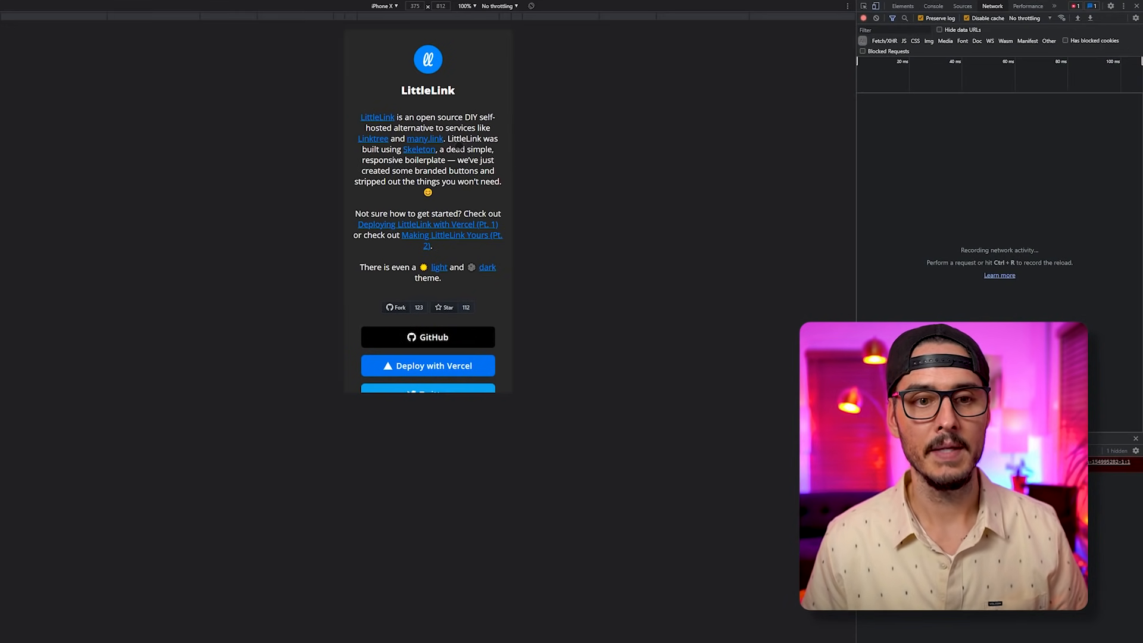
Step: Scroll the dark LittleLink page in the iPhone X device emulation view
{"action": "scroll", "scroll_direction": "down", "scroll_amount": 3}
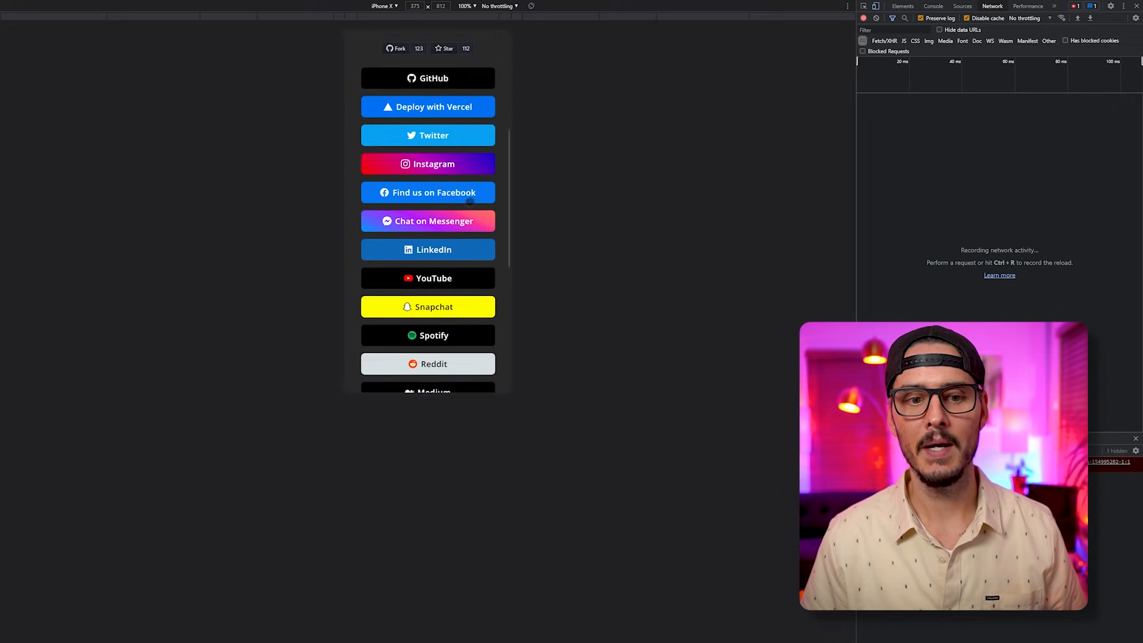
{"action": "scroll", "scroll_direction": "up", "scroll_amount": 3}
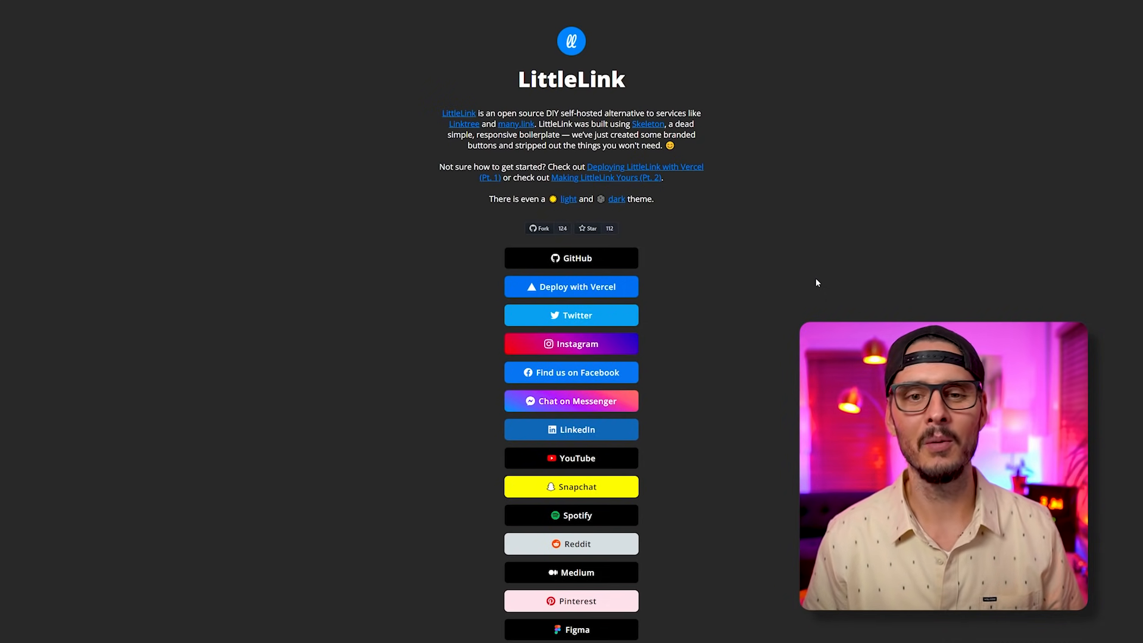
{"action": "scroll", "scroll_direction": "down", "scroll_amount": 3}
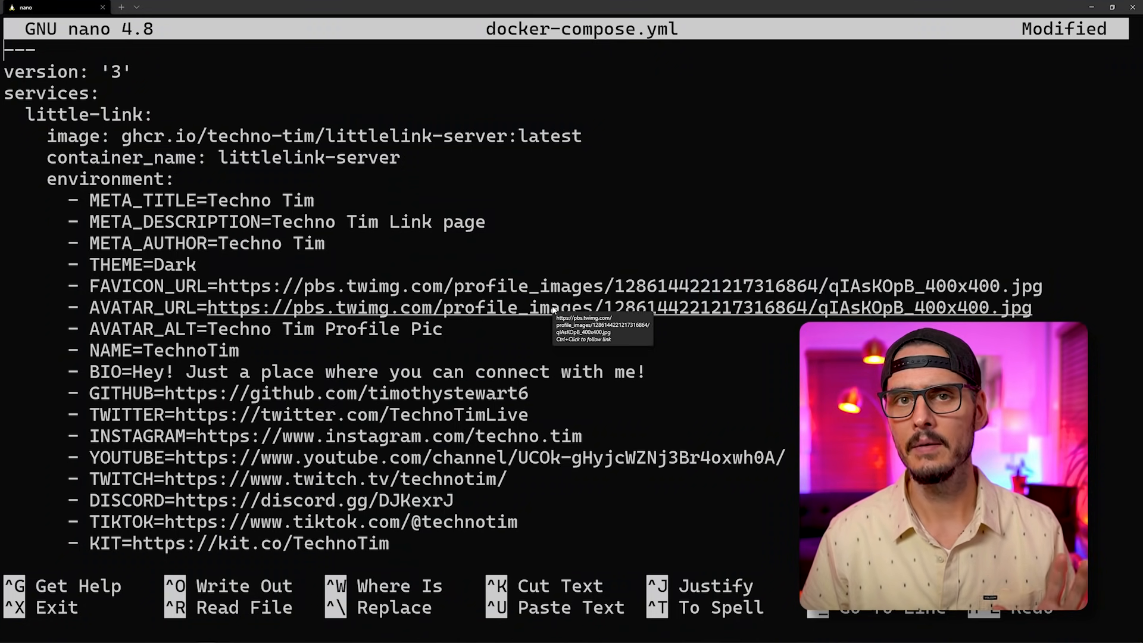
{"action": "mouse_move", "coordinate": [569, 212]}
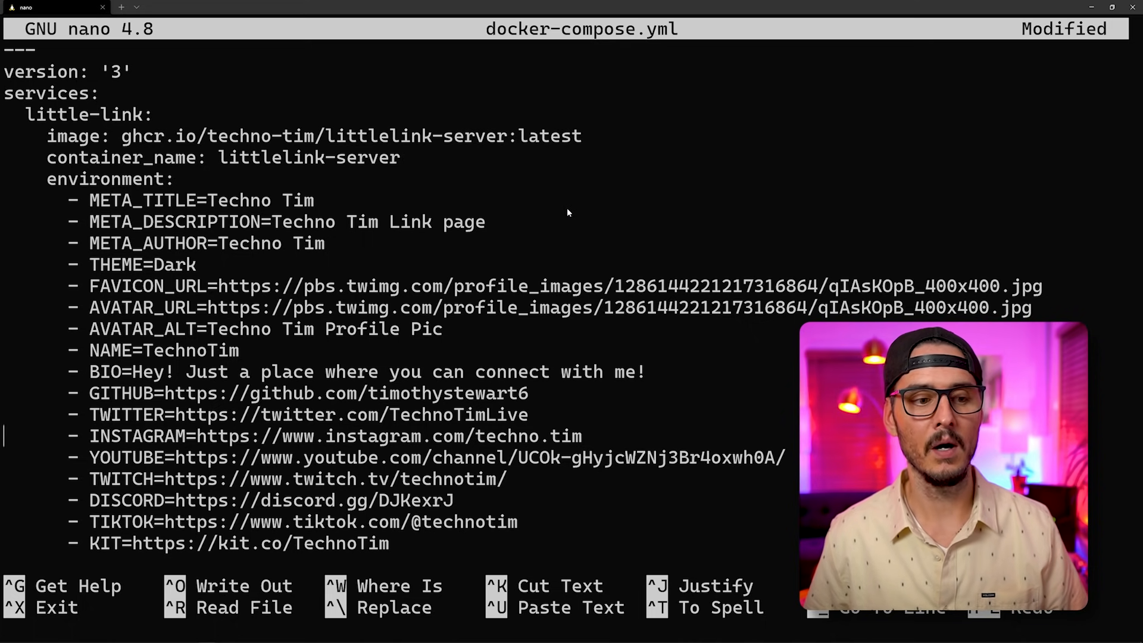
Step: Review the pasted LittleLink-Server environment variables in nano and write out docker-compose.yml
{"action": "scroll", "scroll_direction": "down", "scroll_amount": 3}
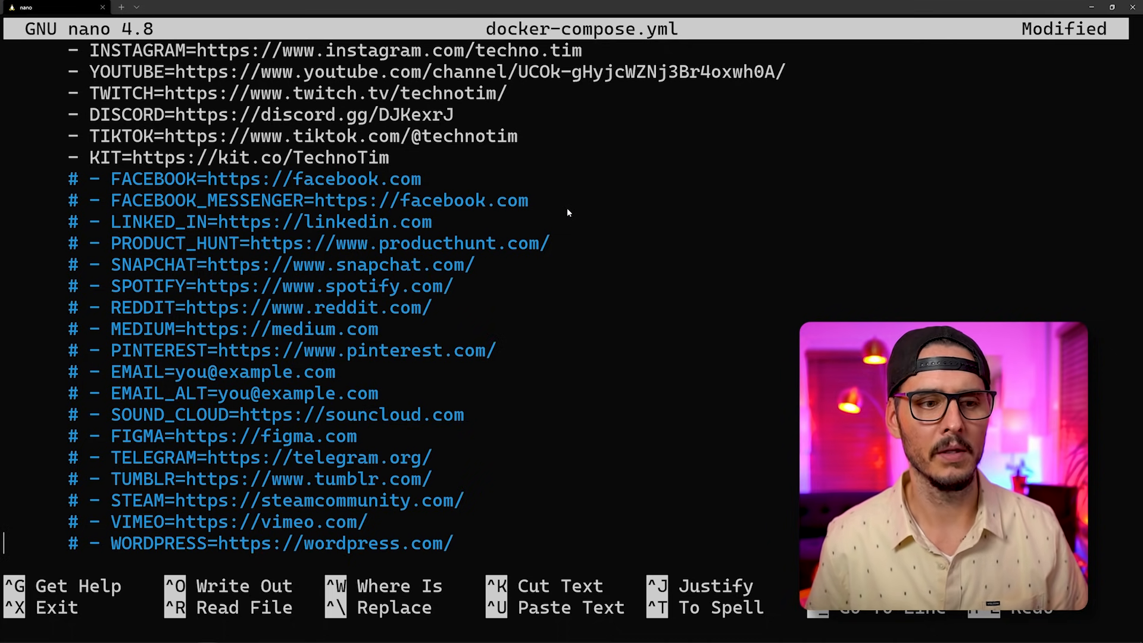
{"action": "key", "text": "ctrl+o"}
{"action": "type", "text": "ca"}
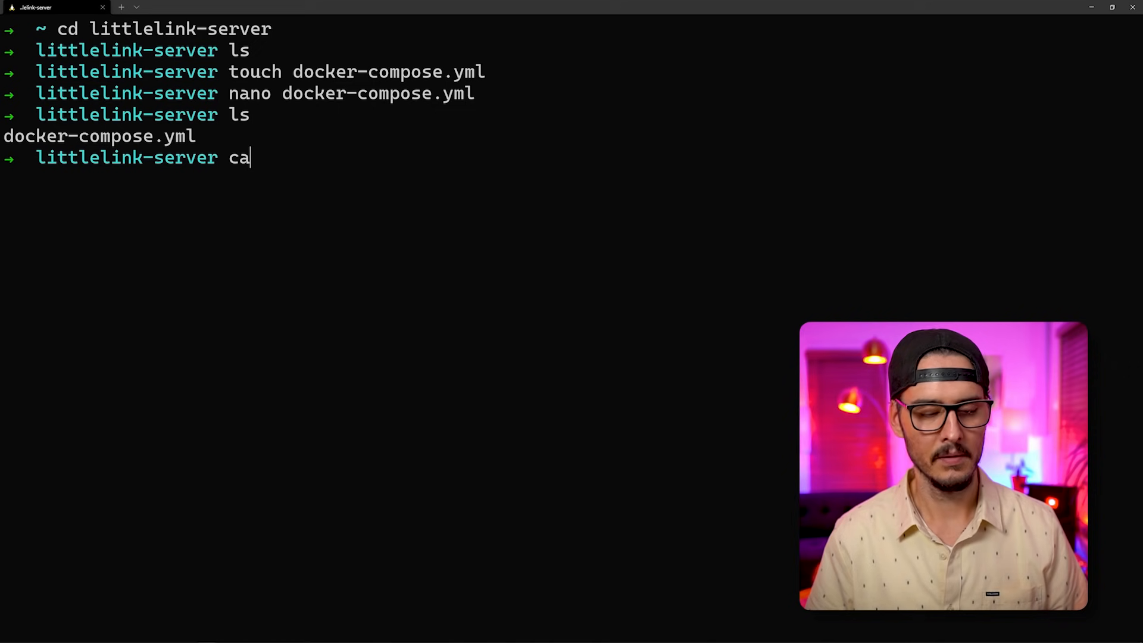
Step: Print docker-compose.yml with cat, then run docker-compose up -d --force-recreate to start the container
{"action": "type", "text": "t docker-compose.yml"}
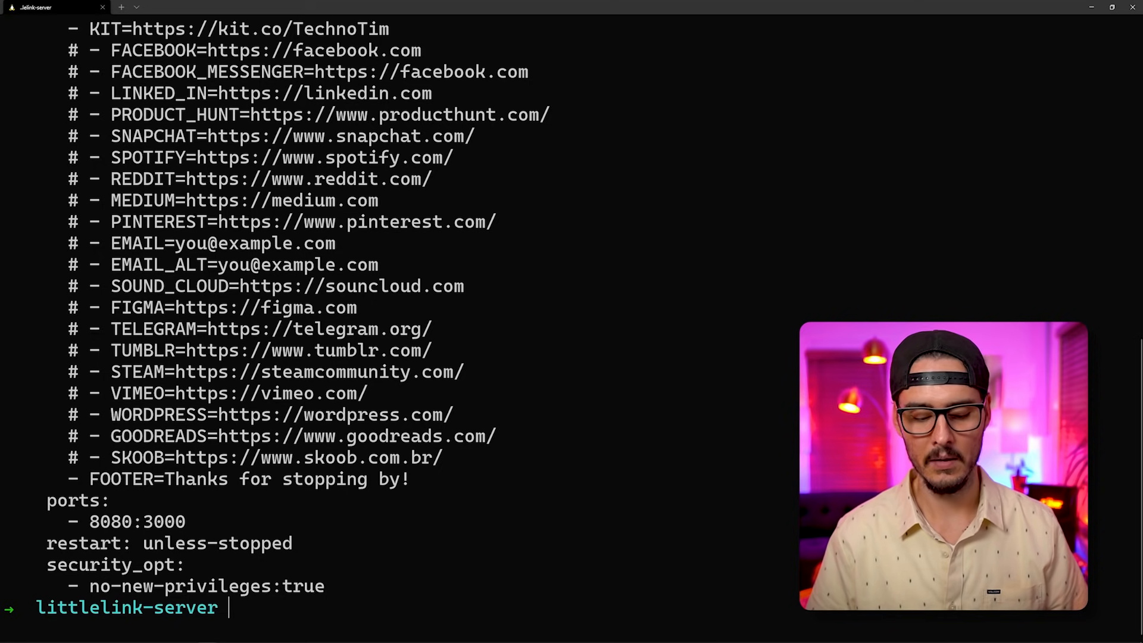
{"action": "type", "text": "docker-compose up -d --force-recreate"}
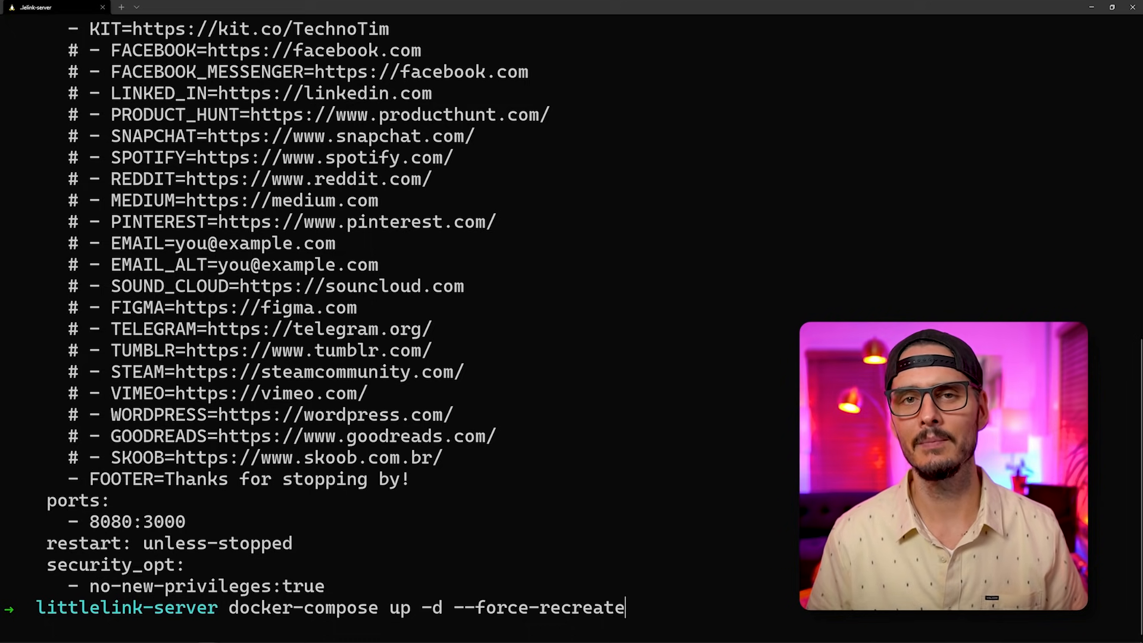
{"action": "key", "text": "Return"}
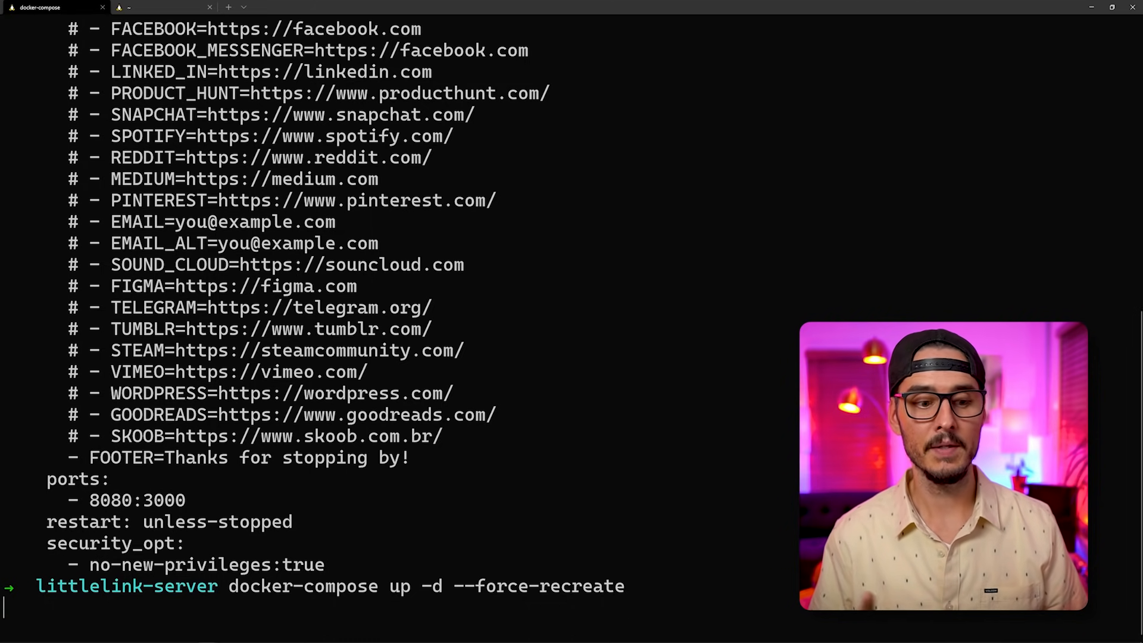
{"action": "key", "text": "Return"}
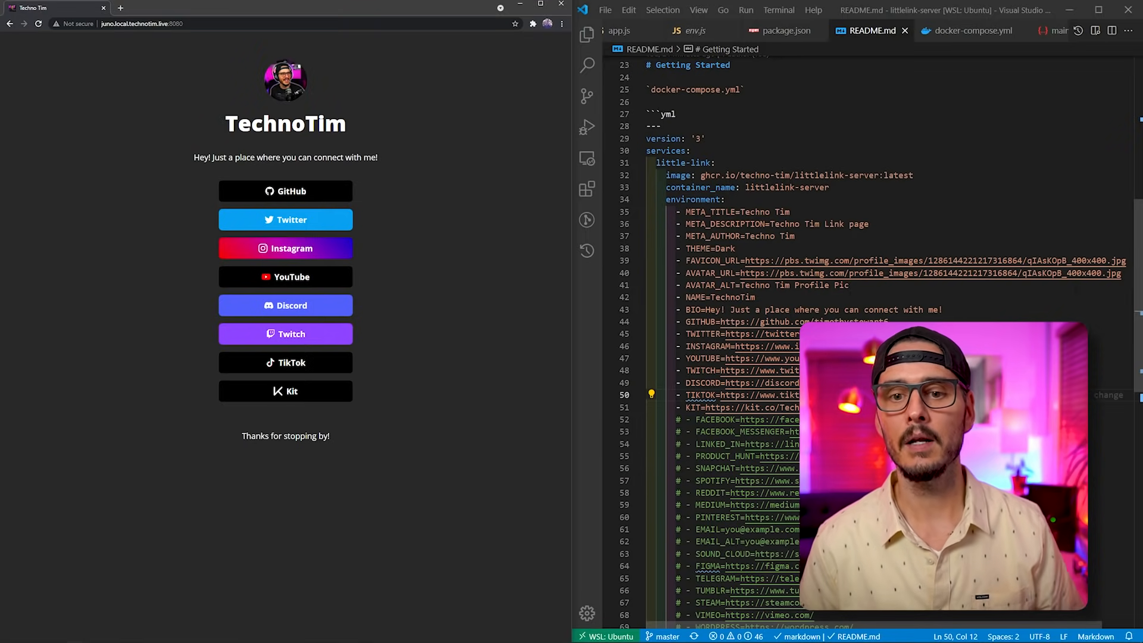
Step: Point out the META_TITLE and FAVICON_URL variables in the README against the live TechnoTim page
{"action": "double_click", "coordinate": [711, 212]}
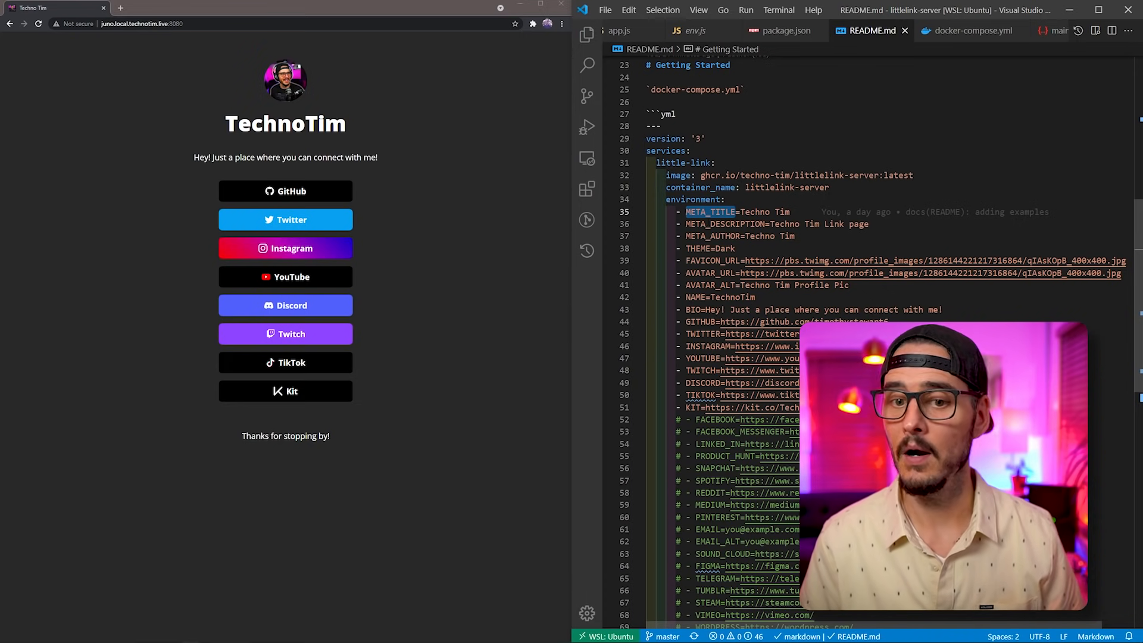
{"action": "double_click", "coordinate": [723, 247]}
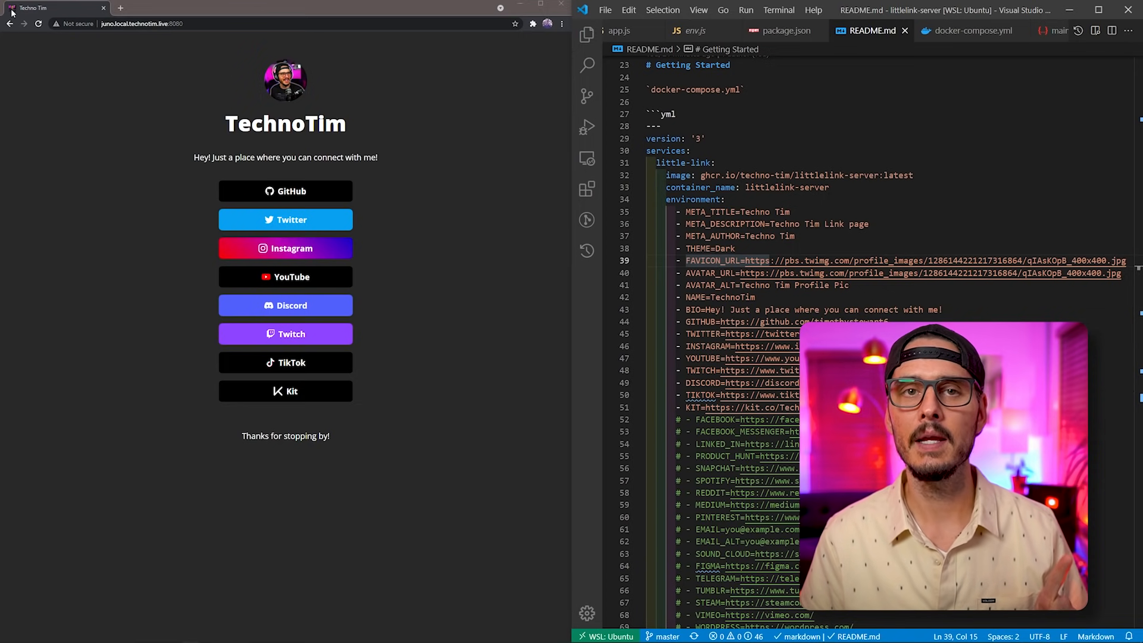
{"action": "left_click", "coordinate": [711, 273]}
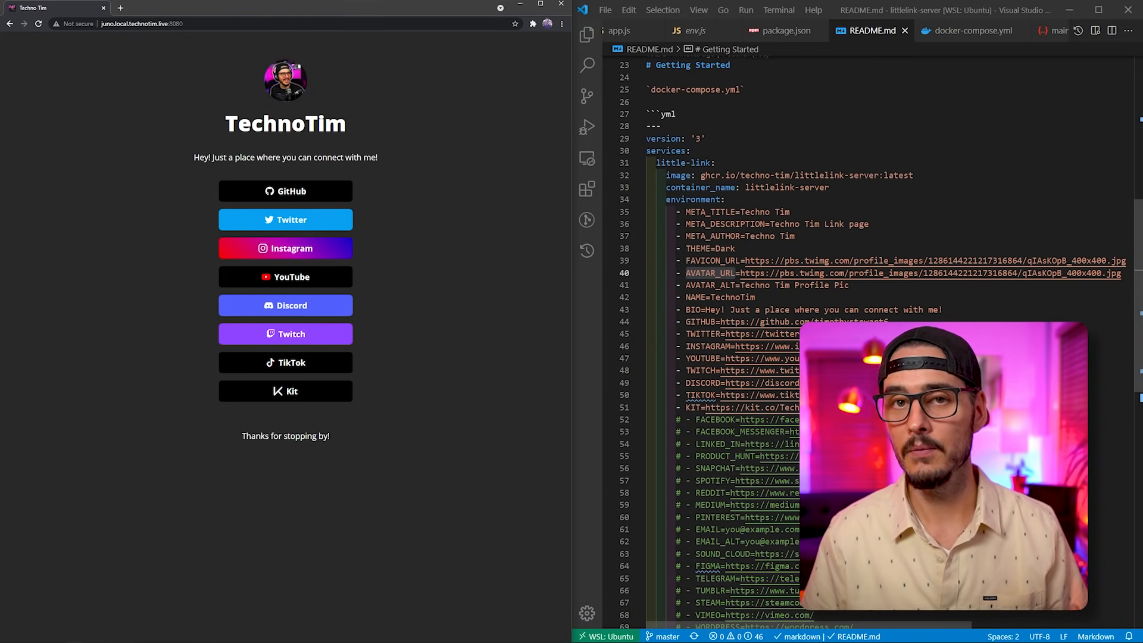
Step: Match the bio sentence and TWITTER variable to the page, then continue down to the footer
{"action": "double_click", "coordinate": [694, 296]}
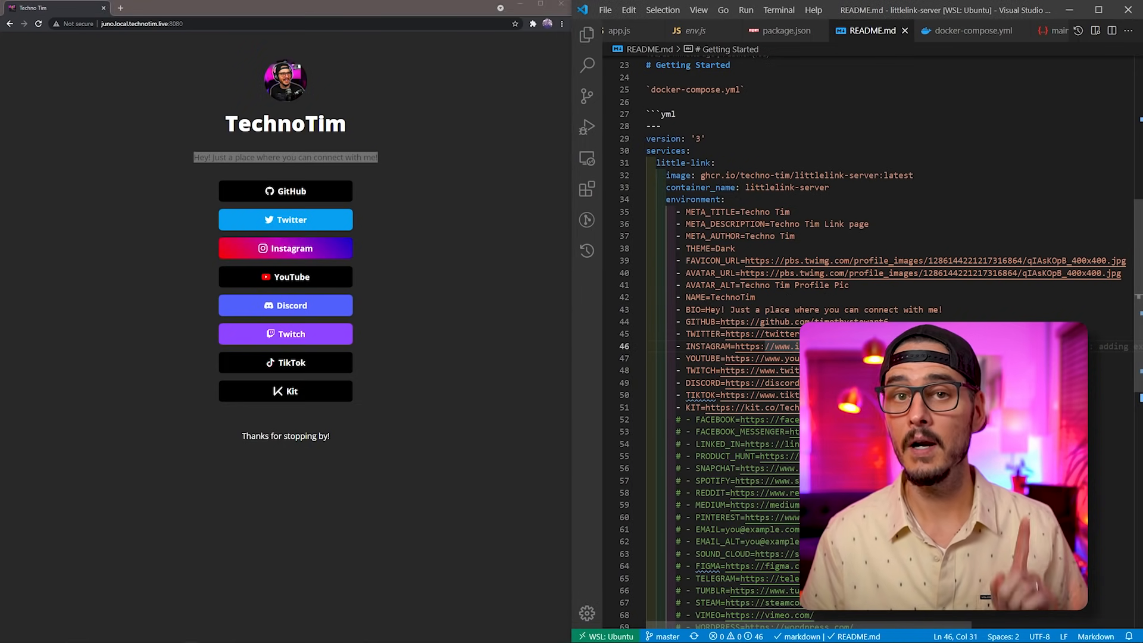
{"action": "double_click", "coordinate": [700, 321]}
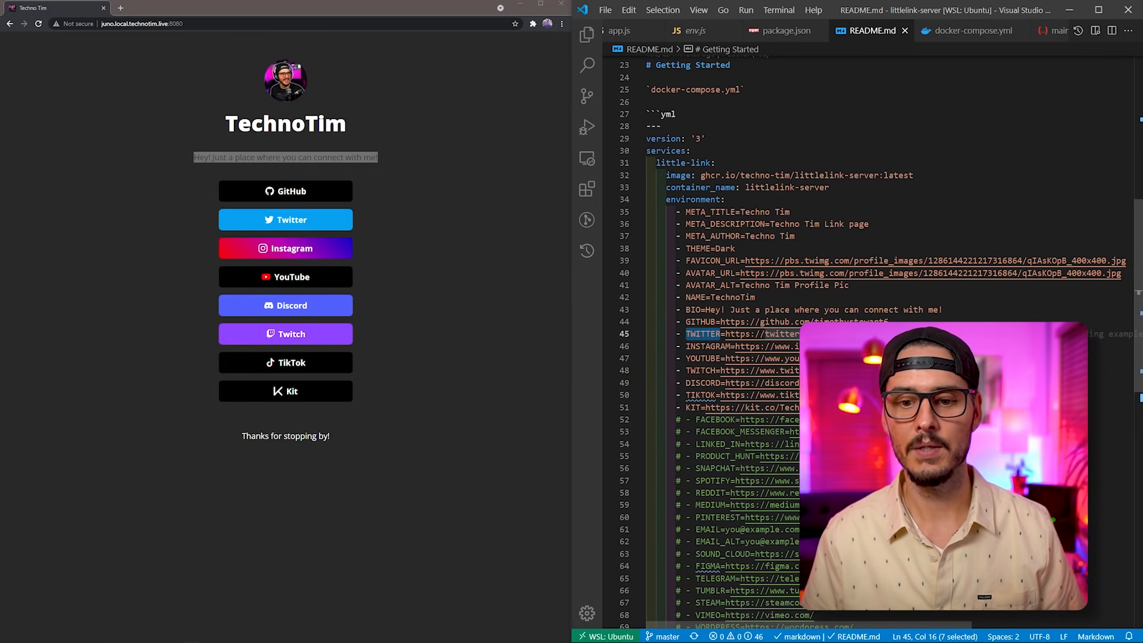
{"action": "scroll", "scroll_direction": "down", "scroll_amount": 3}
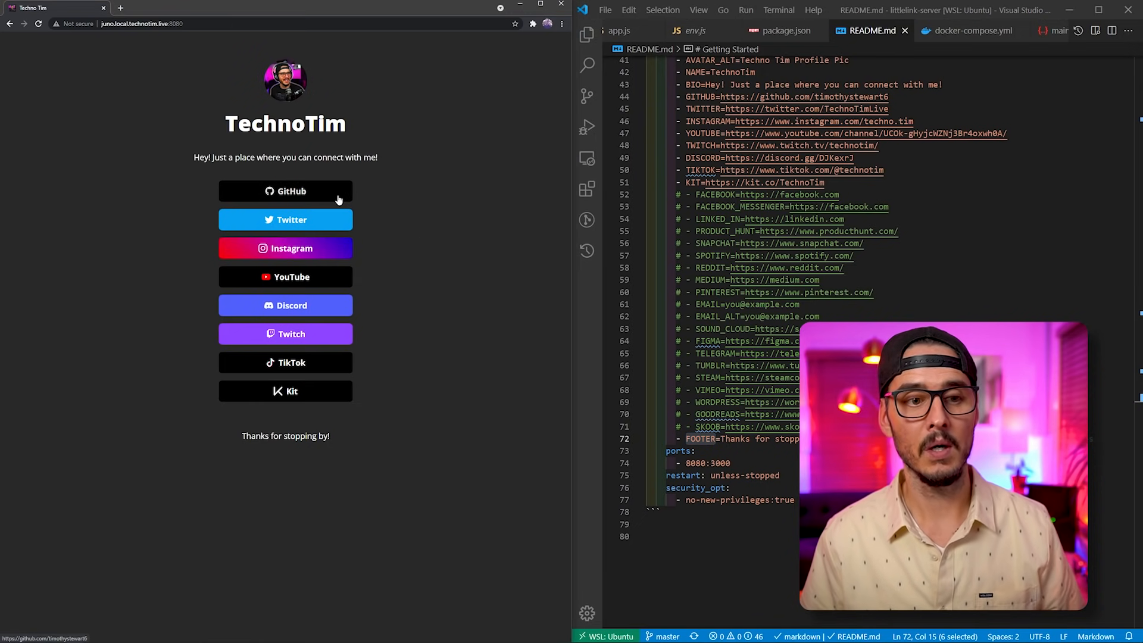
Step: Follow the GitHub and YouTube buttons on the link page to confirm their destinations
{"action": "left_click", "coordinate": [284, 191]}
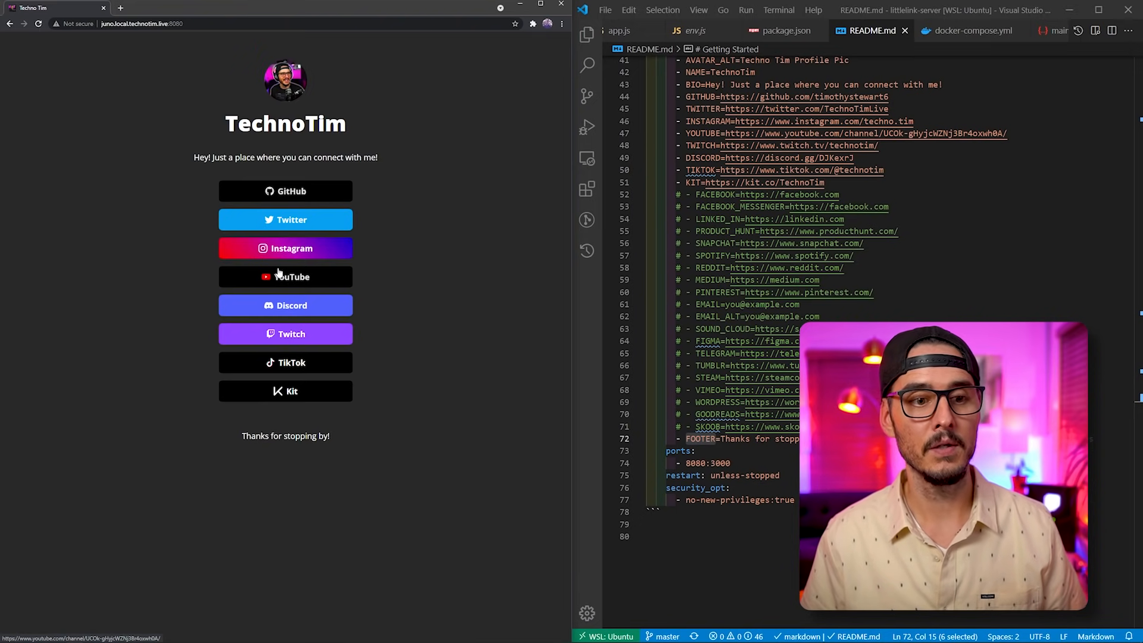
{"action": "left_click", "coordinate": [285, 276]}
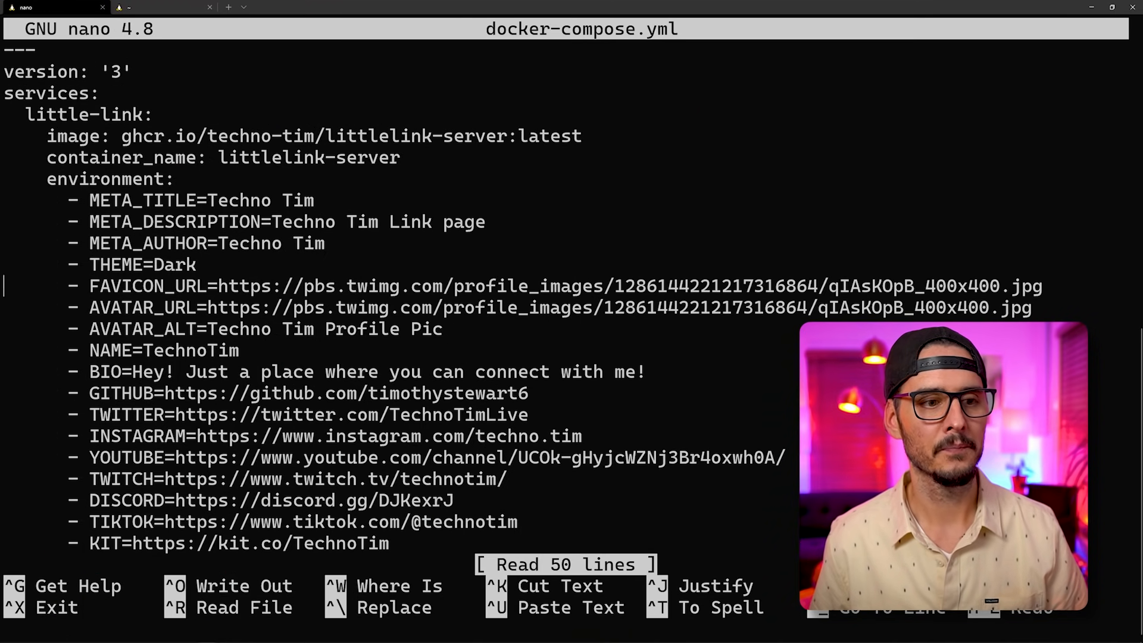
Step: Set THEME=Light, comment out KIT and uncomment the LINKED_IN, SNAPCHAT, EMAIL, STEAM and VIMEO lines
{"action": "key", "text": "Backspace"}
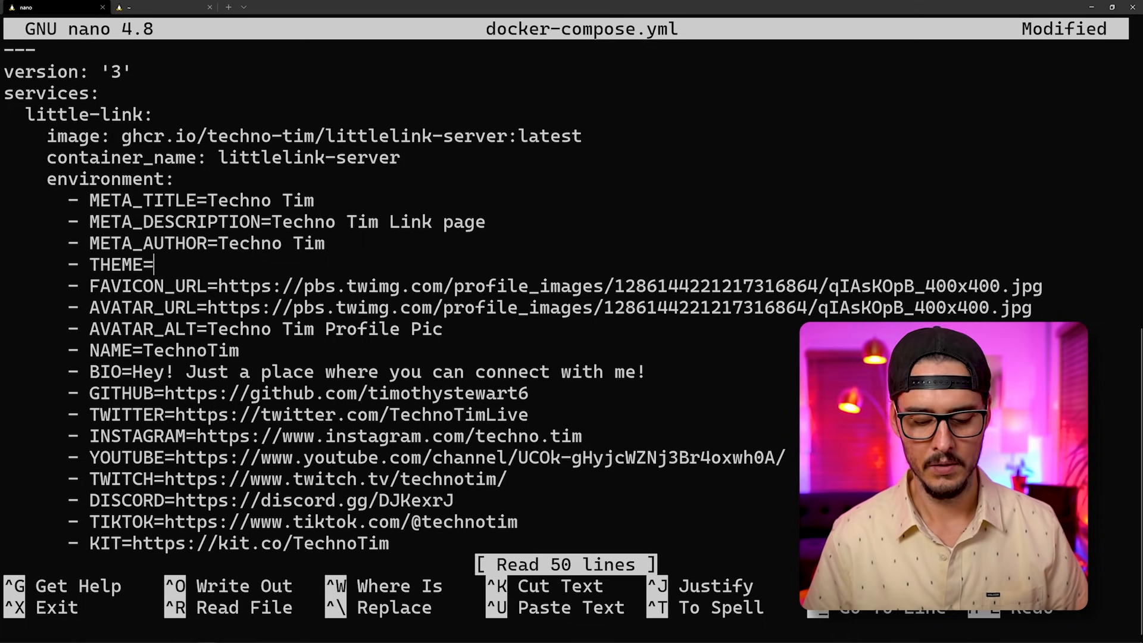
{"action": "type", "text": "Light"}
{"action": "left_click", "coordinate": [197, 543]}
{"action": "type", "text": "#"}
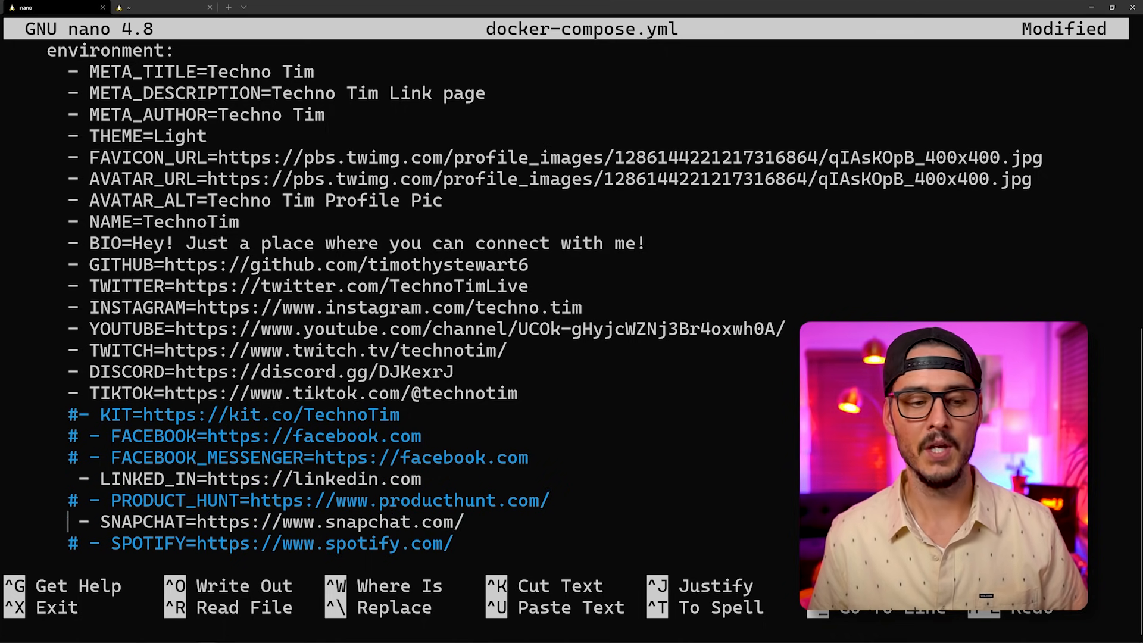
{"action": "scroll", "scroll_direction": "down", "scroll_amount": 3}
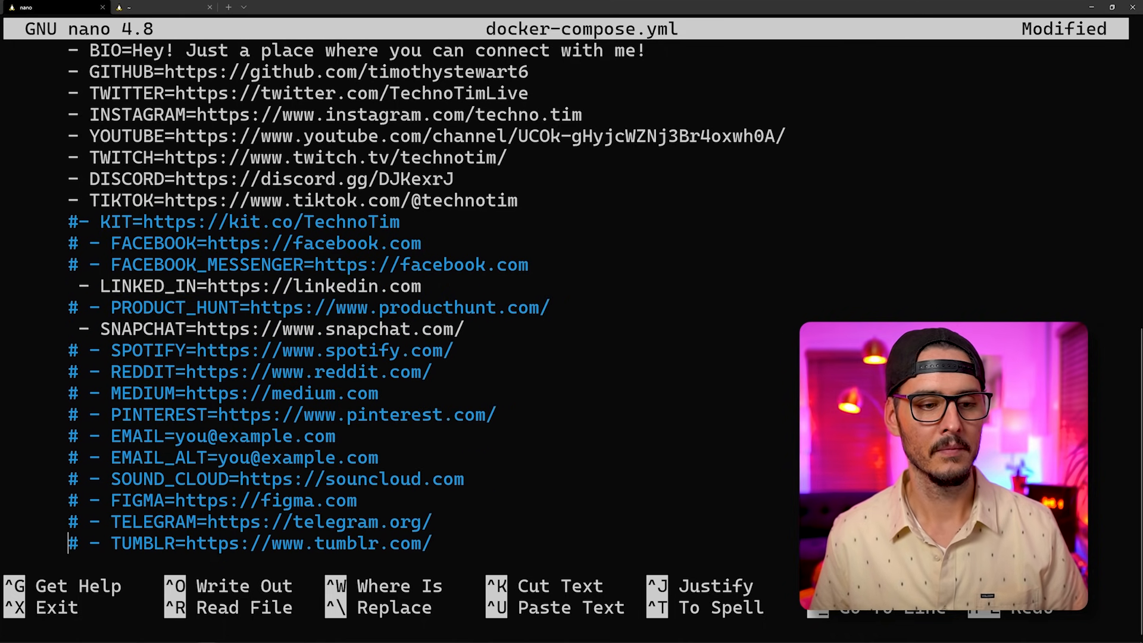
{"action": "scroll", "scroll_direction": "down", "scroll_amount": 3}
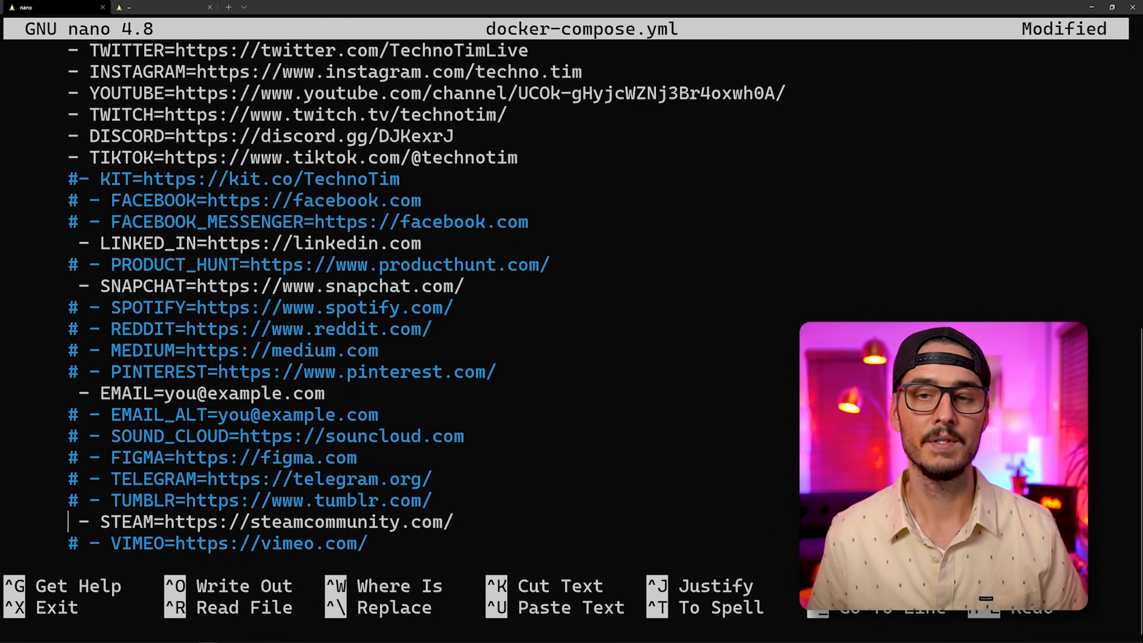
{"action": "scroll", "scroll_direction": "down", "scroll_amount": 3}
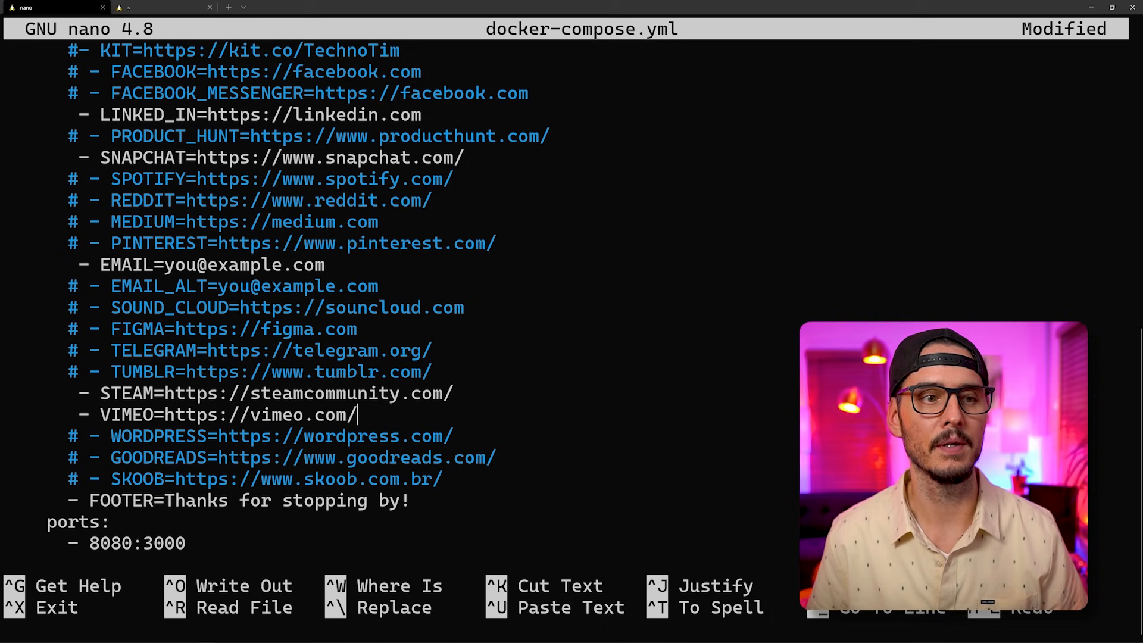
{"action": "scroll", "scroll_direction": "up", "scroll_amount": 3}
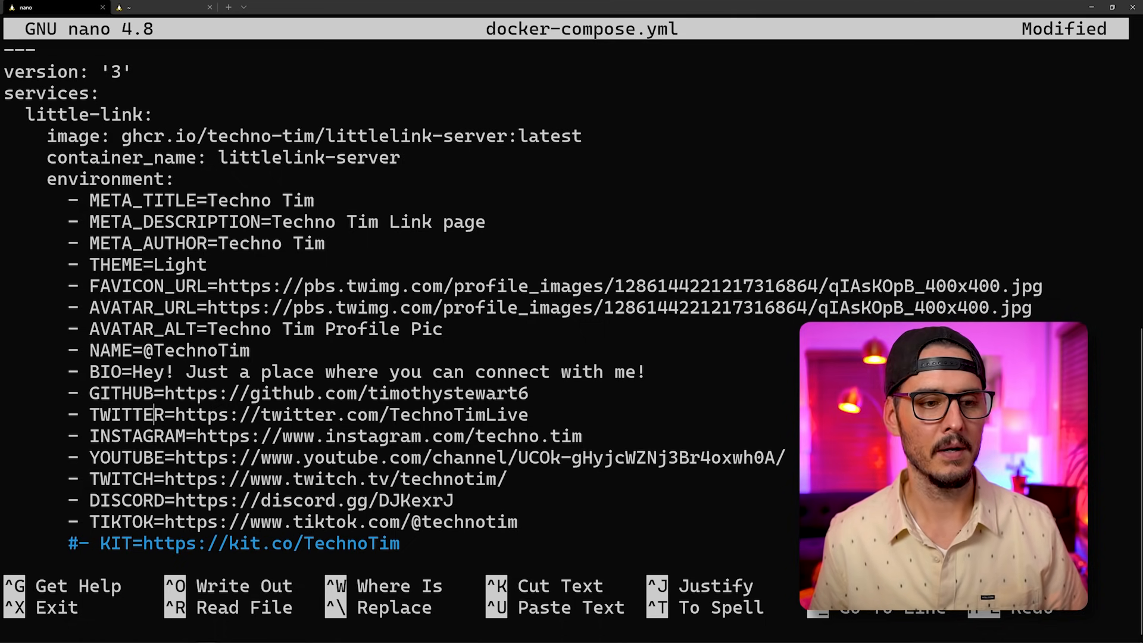
Step: Set BIO to 'Hey! Choose your own adventure!' and FOOTER to 'See ya!!!!', then save and exit nano
{"action": "type", "text": "# - FACEBOOK=https://facebook.com"}
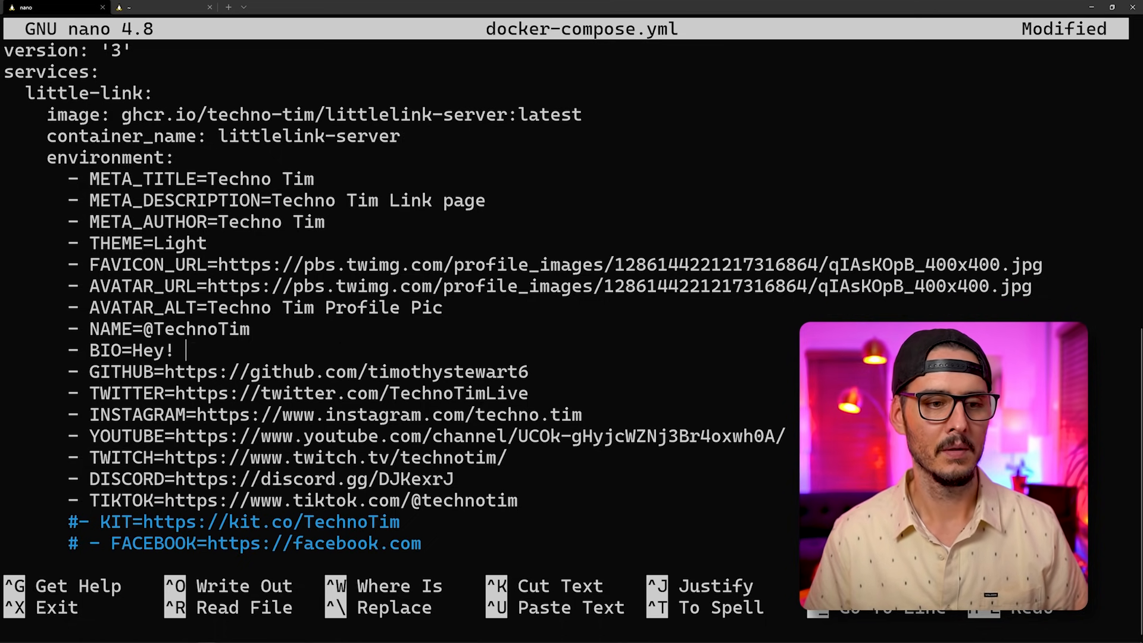
{"action": "type", "text": "Choose your own adv"}
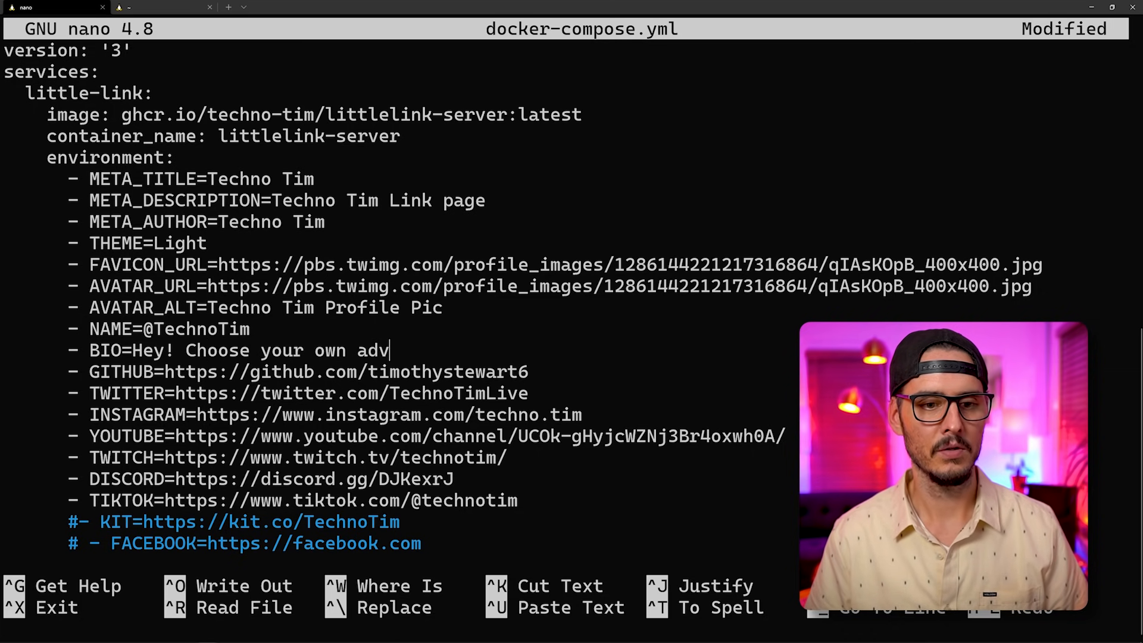
{"action": "type", "text": "enture!"}
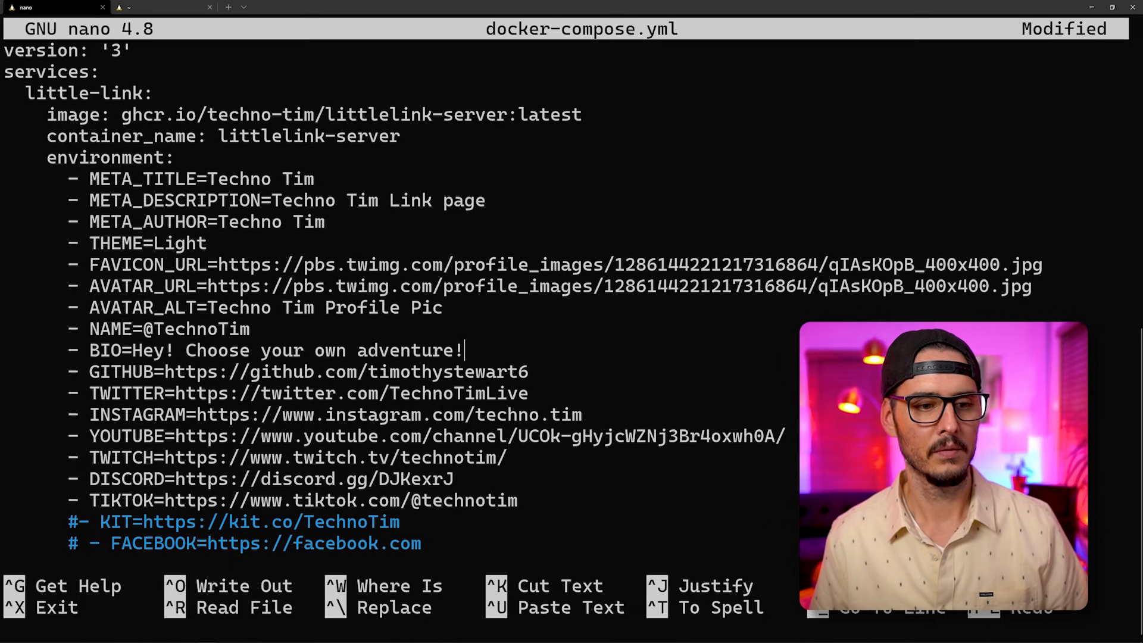
{"action": "scroll", "scroll_direction": "down", "scroll_amount": 3}
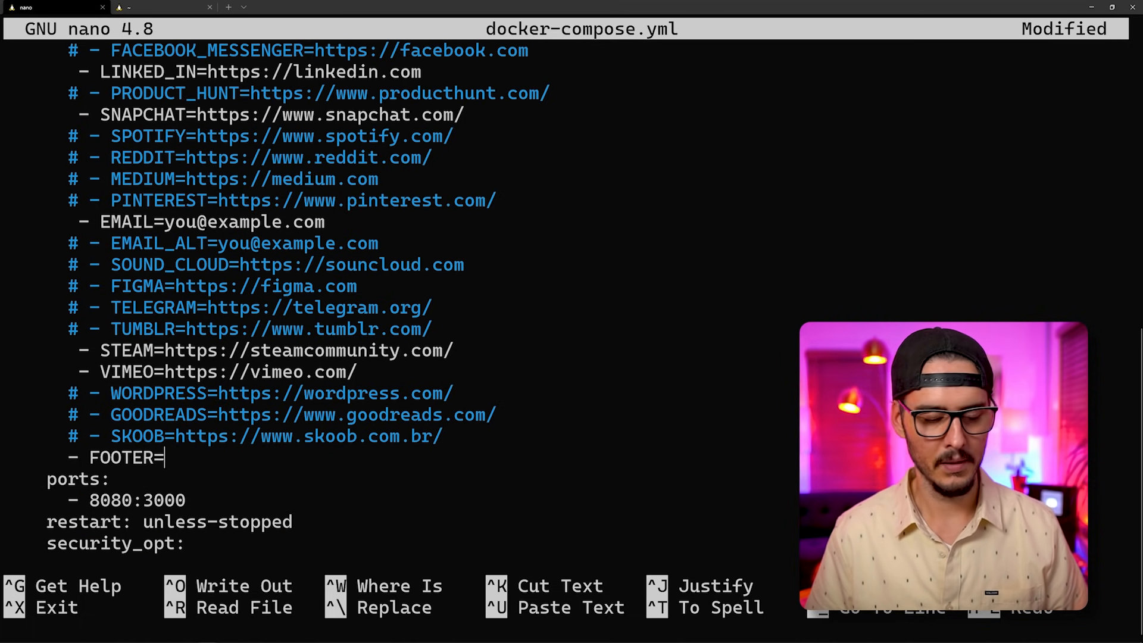
{"action": "type", "text": "See ya!!!!"}
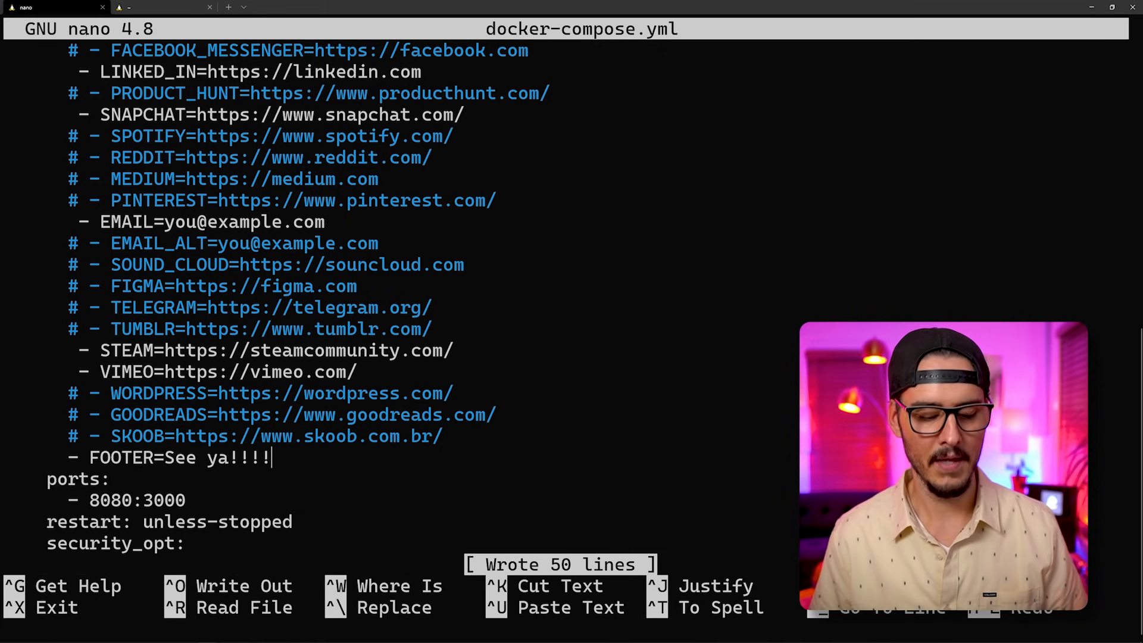
{"action": "key", "text": "ctrl+x"}
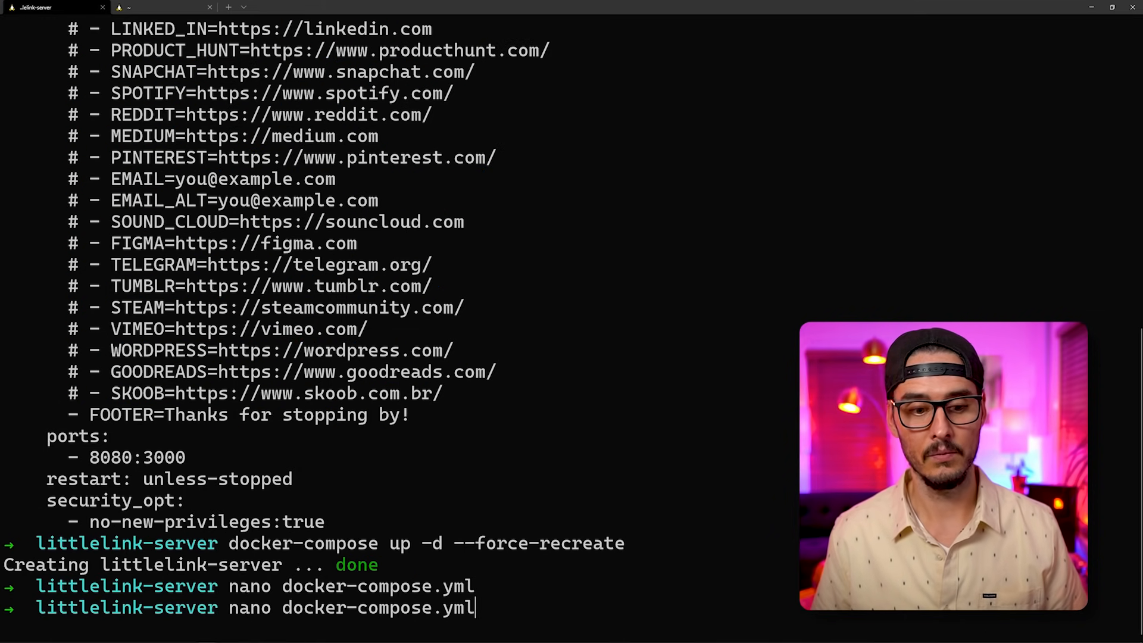
Step: Run docker-compose up -d --force-recreate, hit a YAML parse error, and return to nano on docker-compose.yml
{"action": "type", "text": "docker-compose up -d --force-recreate"}
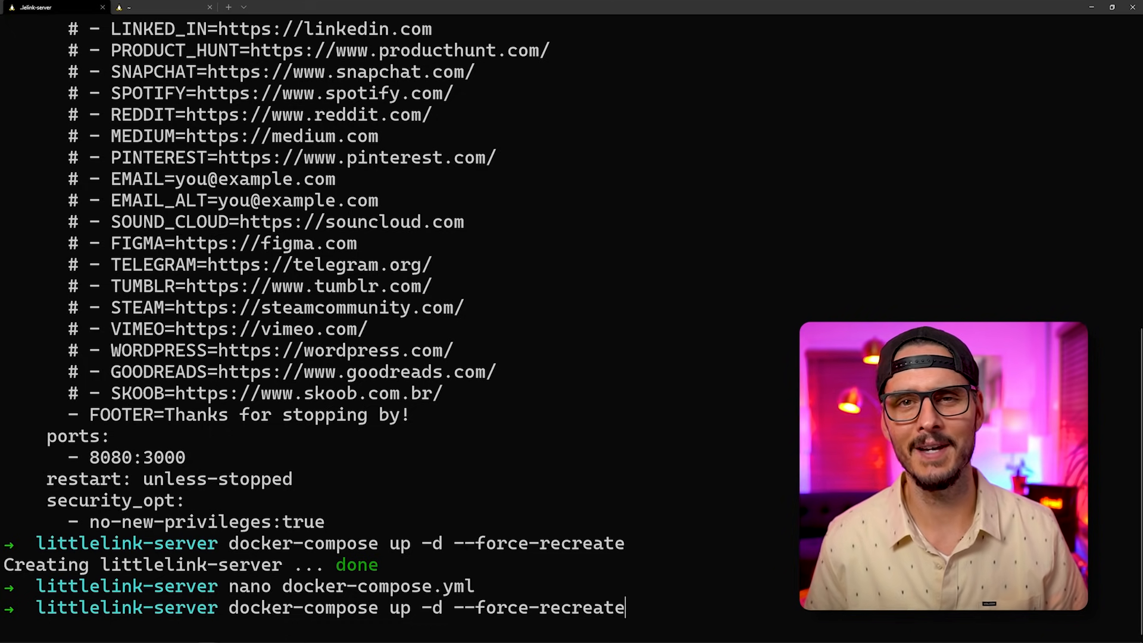
{"action": "key", "text": "Return"}
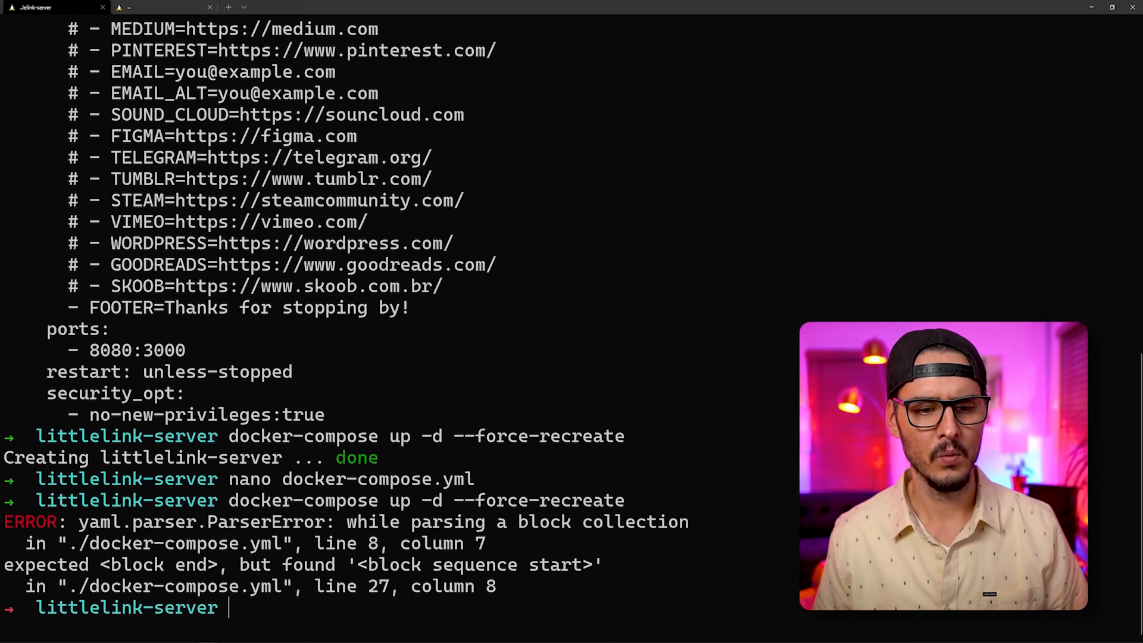
{"action": "type", "text": "nano docker-compose.yml"}
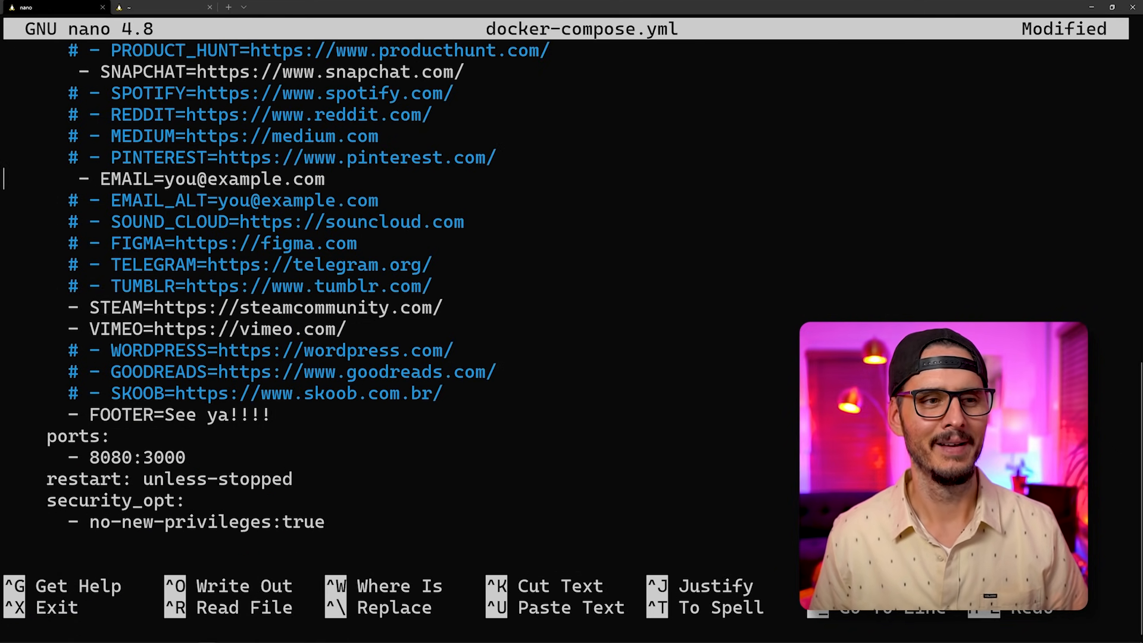
Step: Realign the indentation of the uncommented link lines, save the file and rerun the recreate command
{"action": "scroll", "scroll_direction": "up", "scroll_amount": 3}
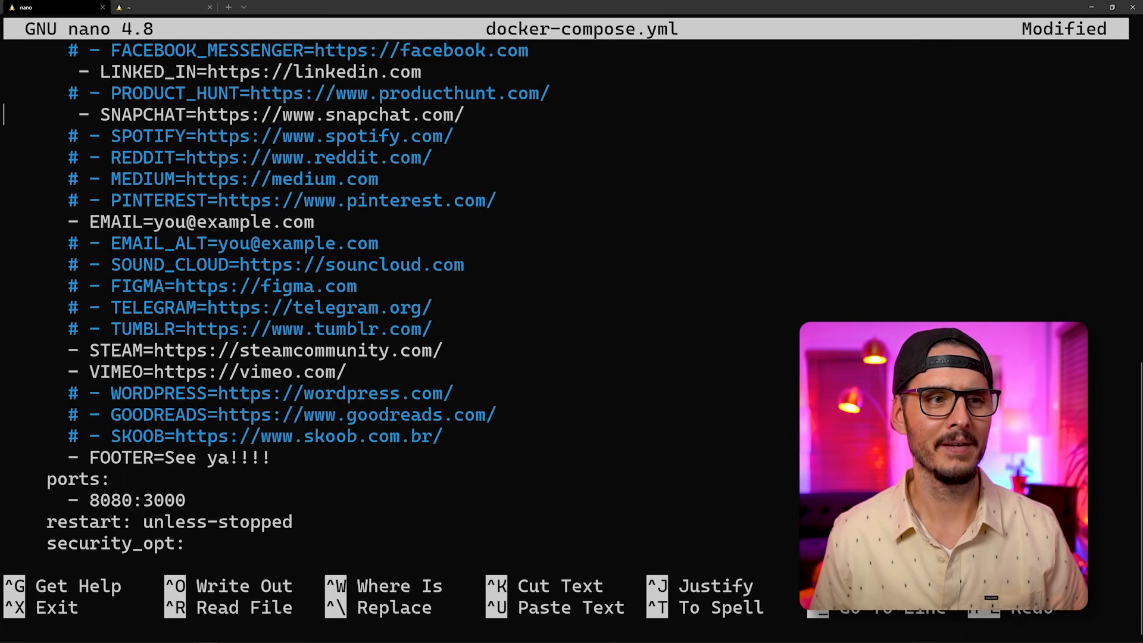
{"action": "scroll", "scroll_direction": "up", "scroll_amount": 3}
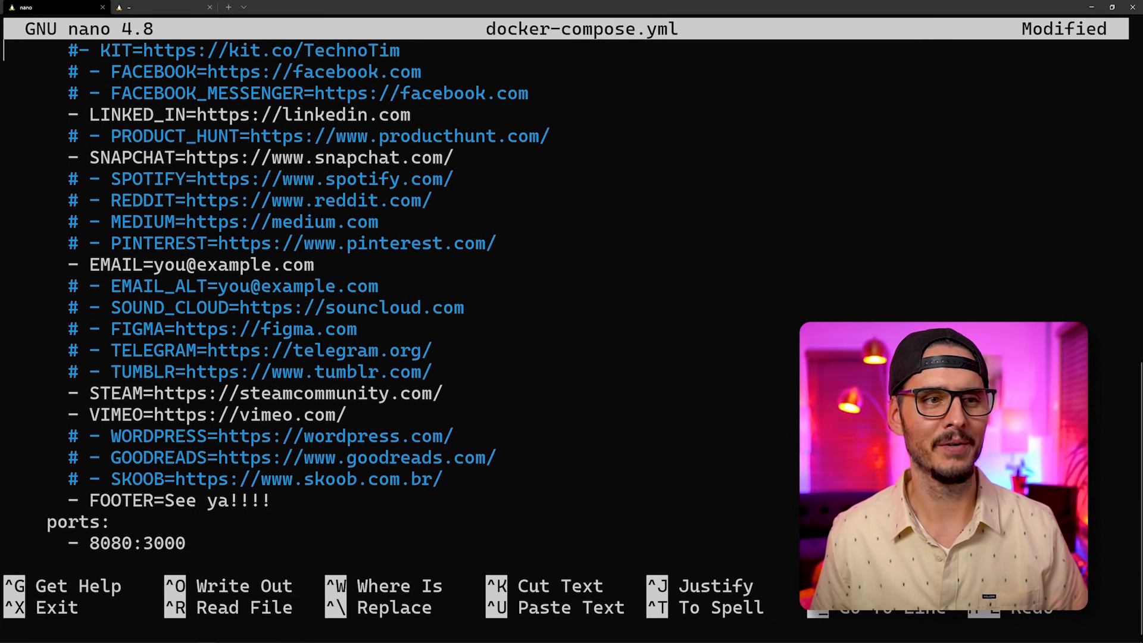
{"action": "scroll", "scroll_direction": "up", "scroll_amount": 3}
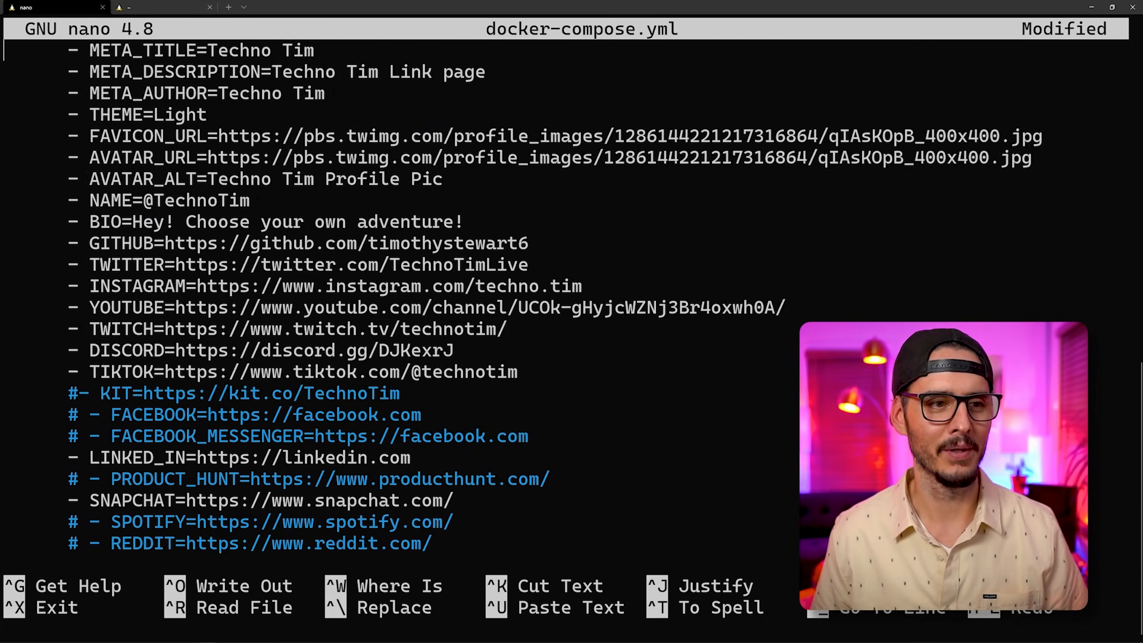
{"action": "scroll", "scroll_direction": "down", "scroll_amount": 3}
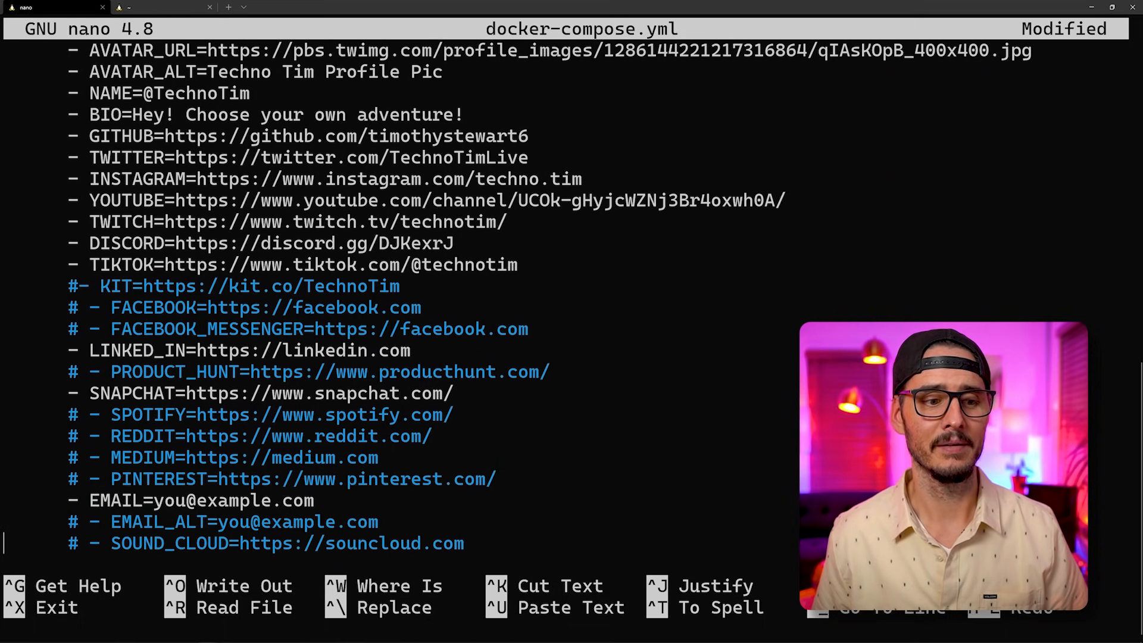
{"action": "key", "text": "ctrl+x"}
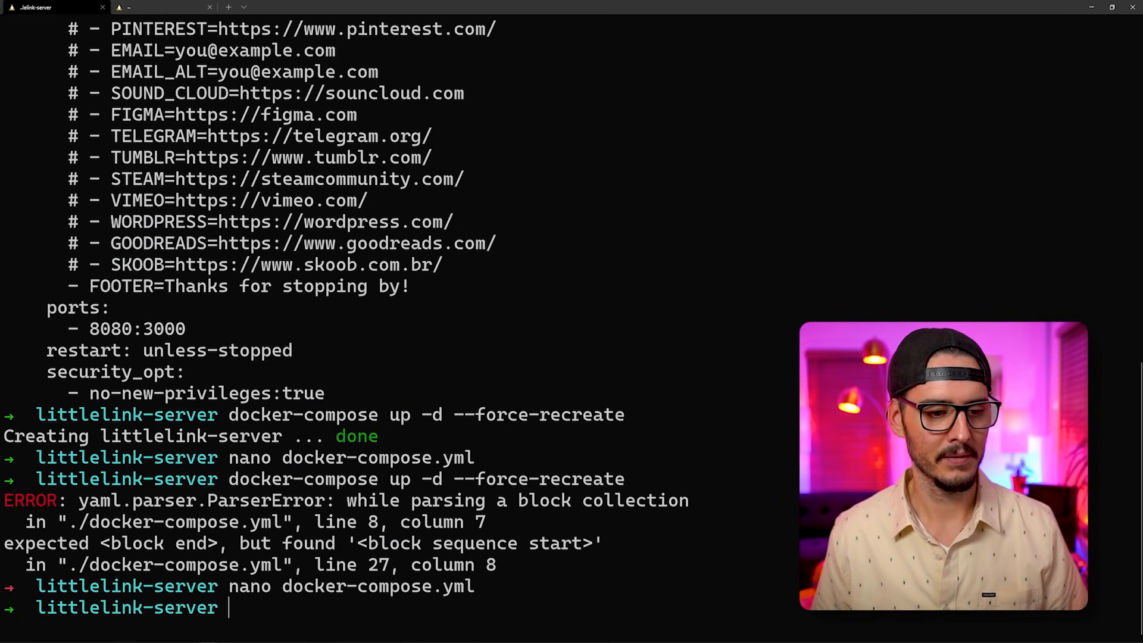
{"action": "key", "text": "Return"}
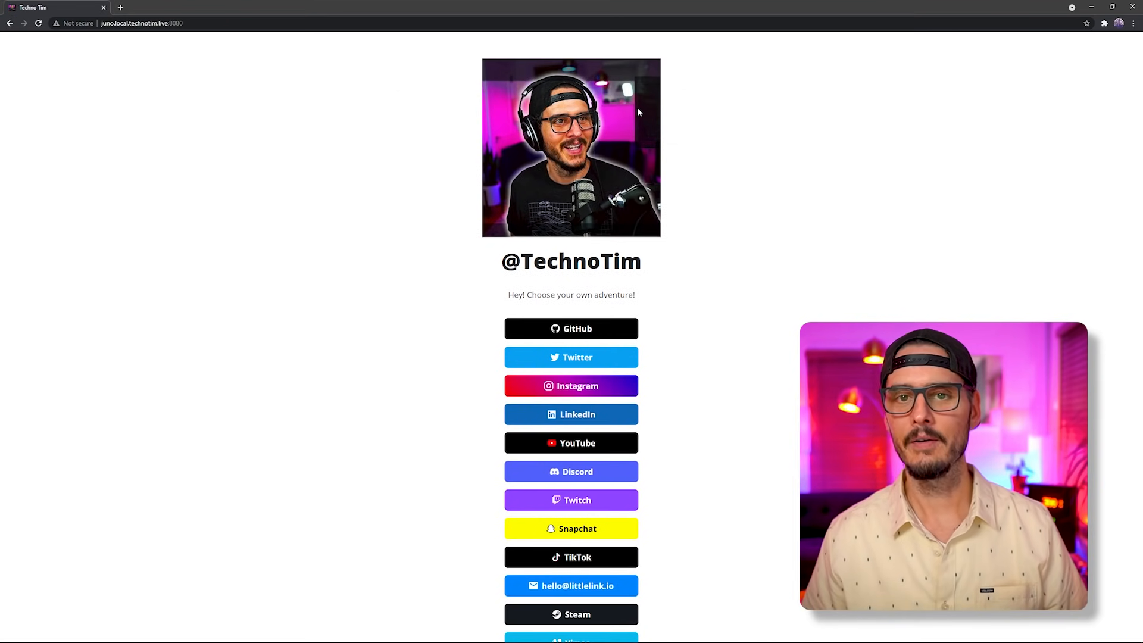
{"action": "mouse_move", "coordinate": [559, 160]}
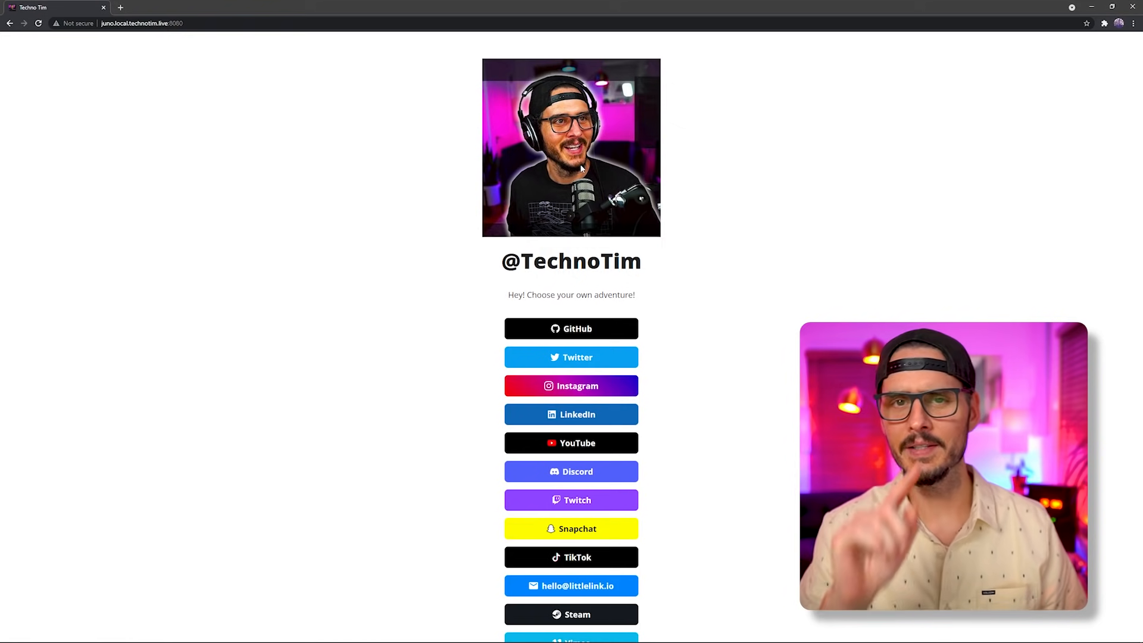
{"action": "mouse_move", "coordinate": [492, 188]}
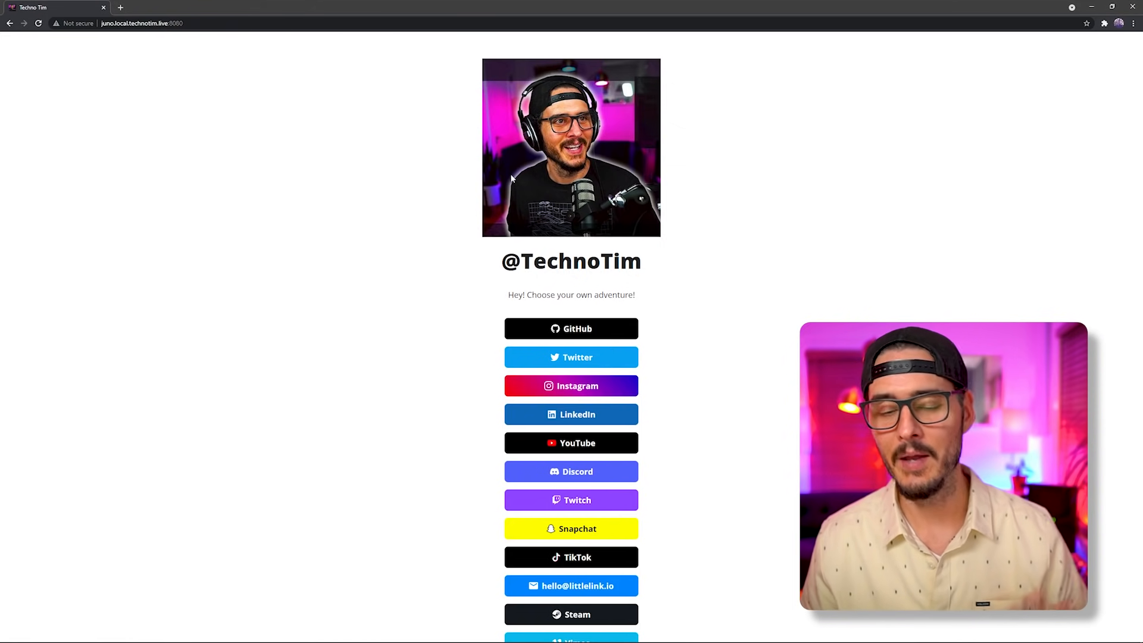
{"action": "mouse_move", "coordinate": [602, 173]}
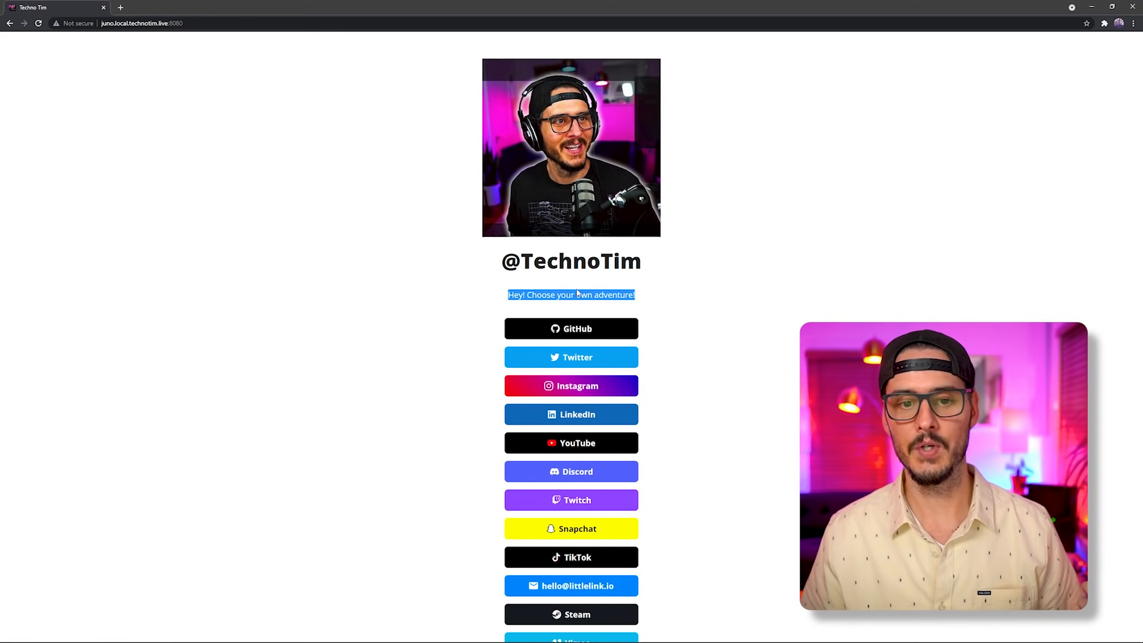
Step: Deselect the bio text and scroll the light TechnoTim page down to the new buttons and footer
{"action": "left_click", "coordinate": [570, 294]}
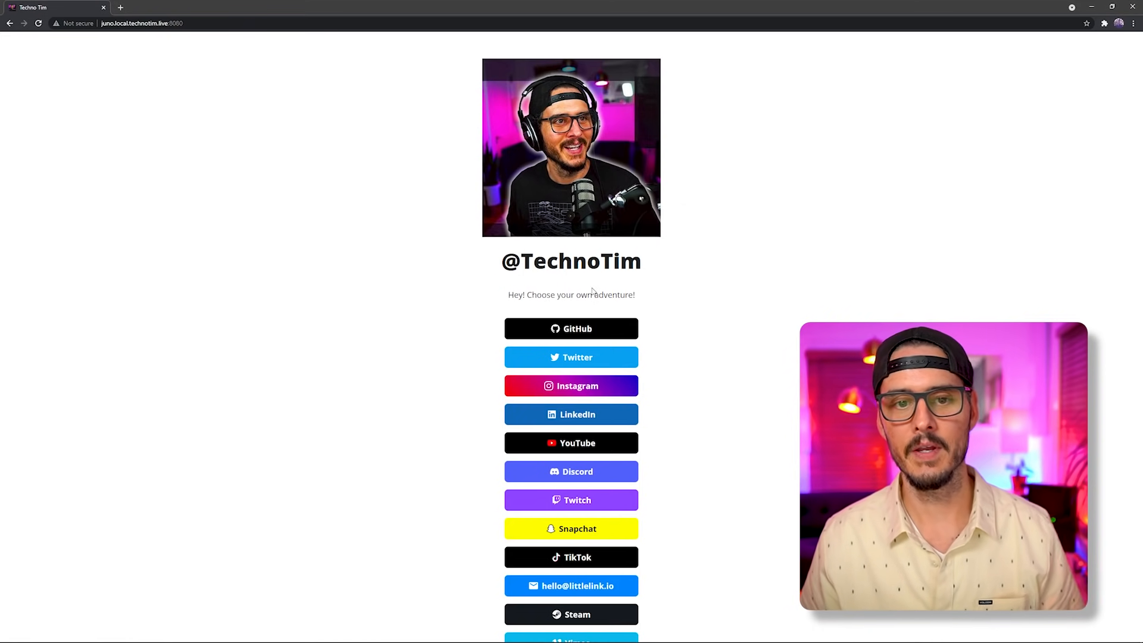
{"action": "mouse_move", "coordinate": [671, 289]}
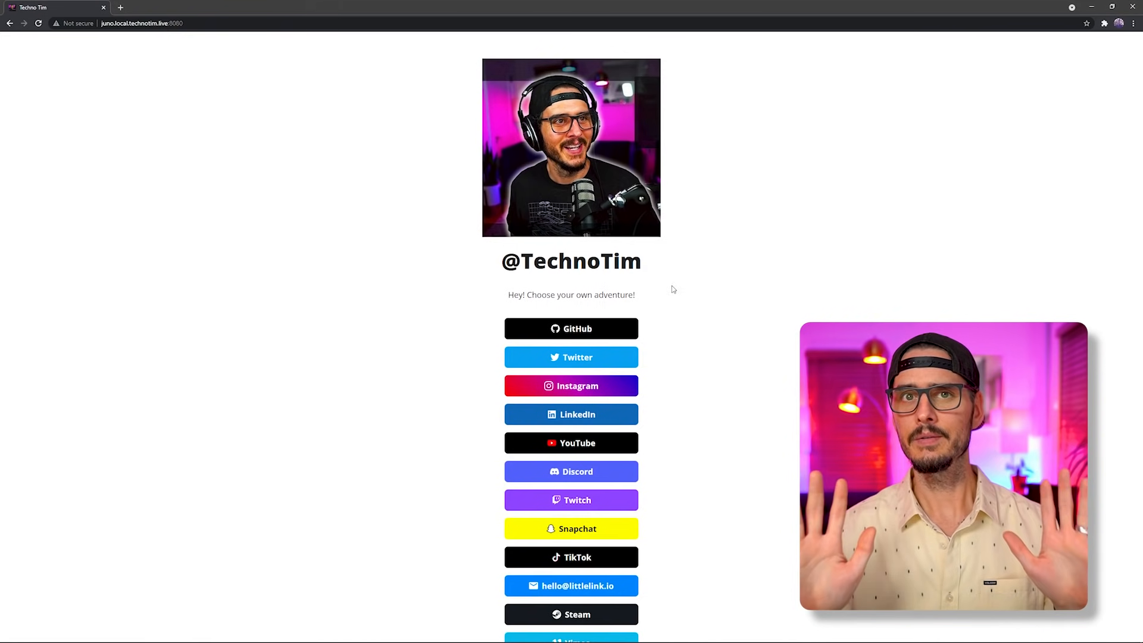
{"action": "scroll", "scroll_direction": "down", "scroll_amount": 3}
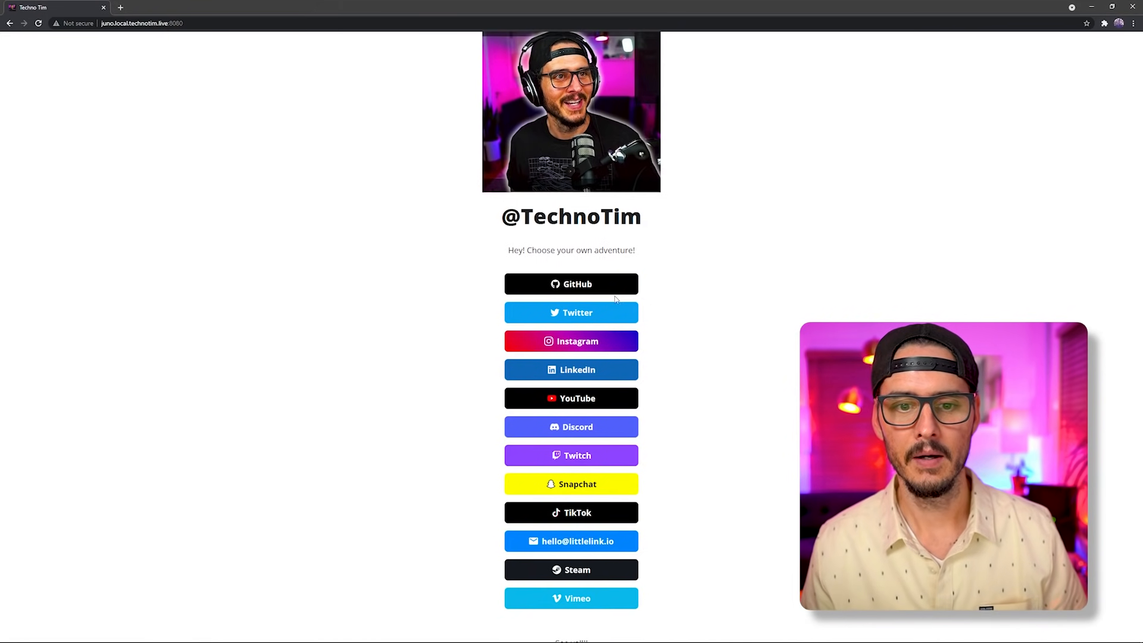
{"action": "mouse_move", "coordinate": [622, 343]}
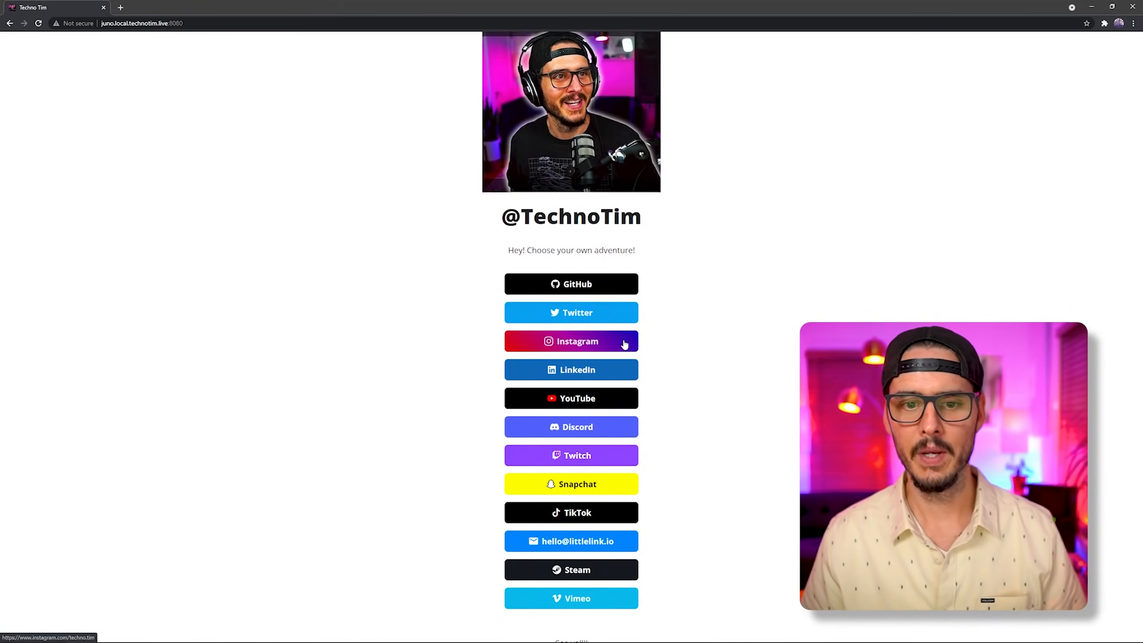
{"action": "mouse_move", "coordinate": [599, 381]}
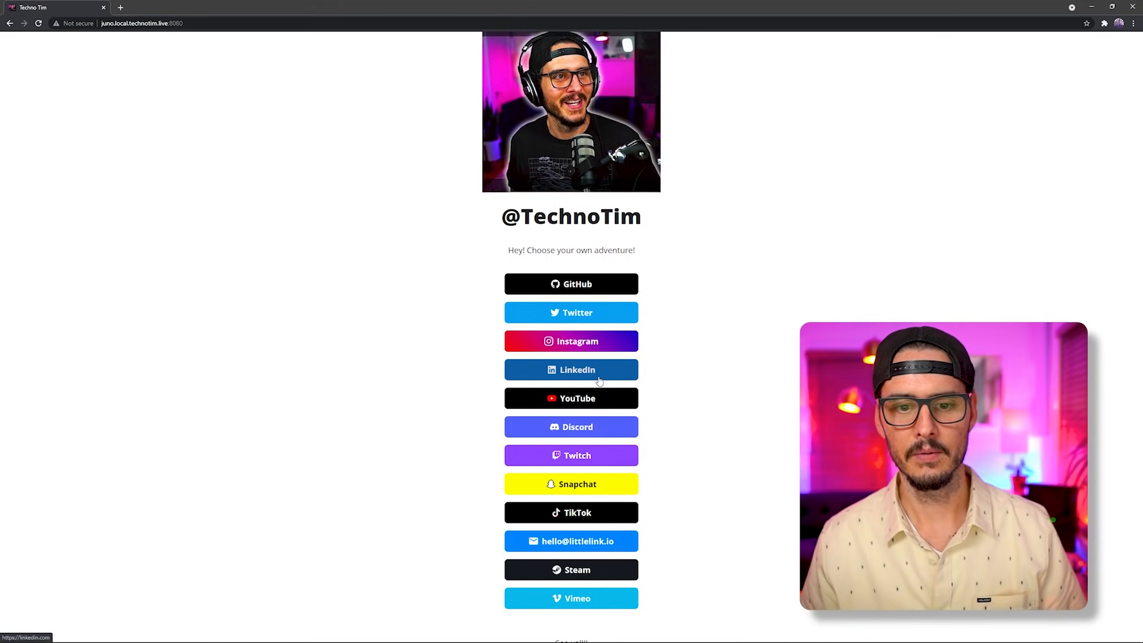
{"action": "mouse_move", "coordinate": [598, 485]}
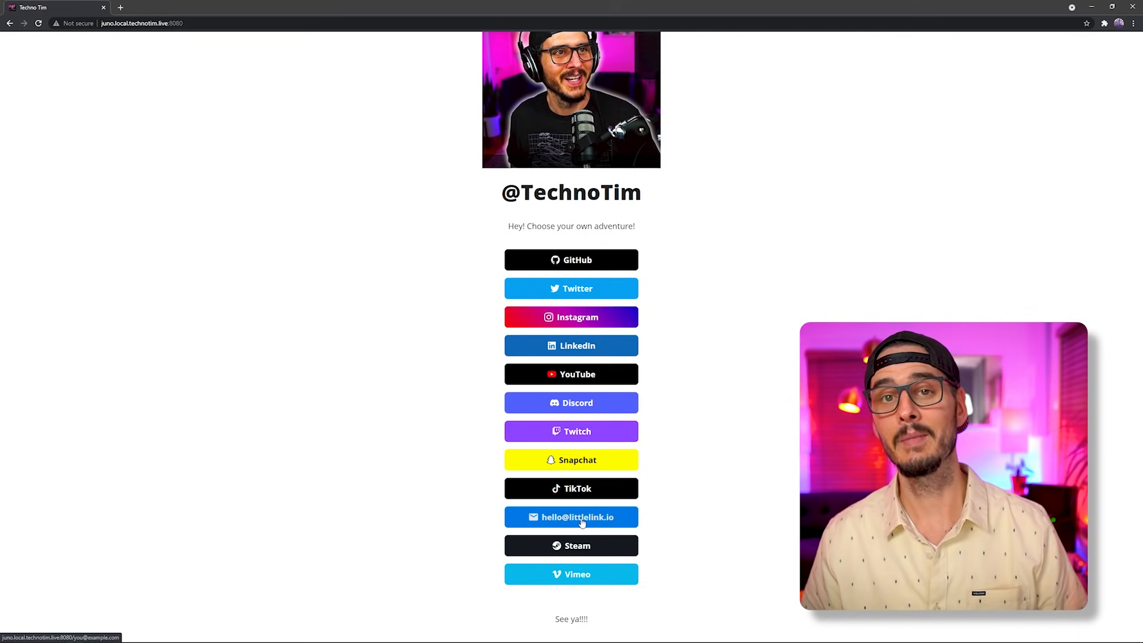
{"action": "mouse_move", "coordinate": [569, 591]}
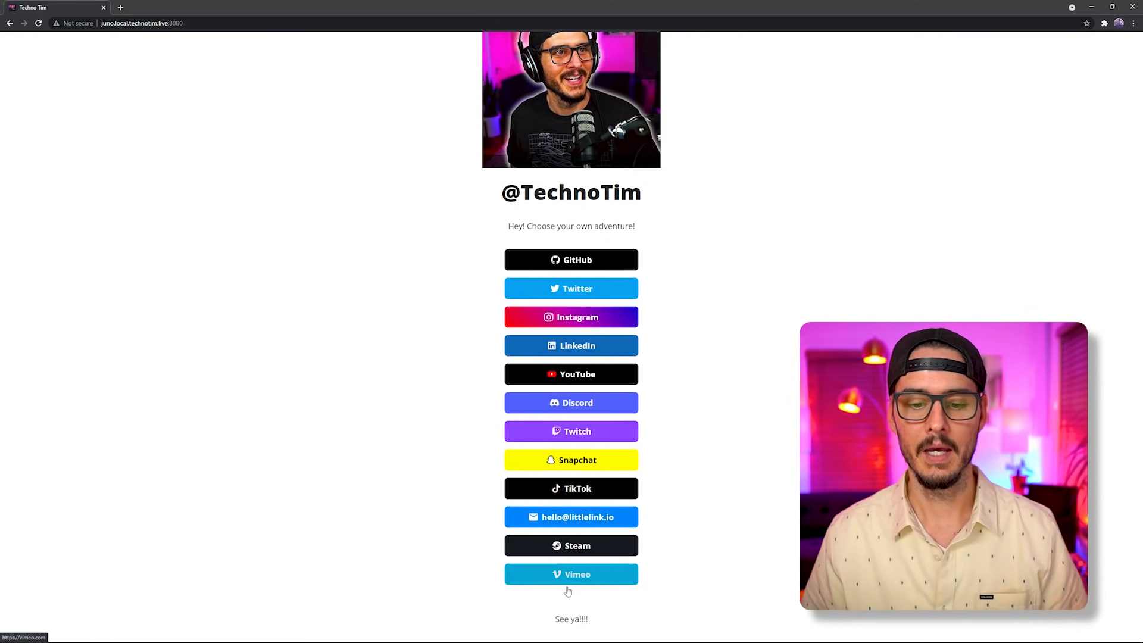
{"action": "mouse_move", "coordinate": [611, 414]}
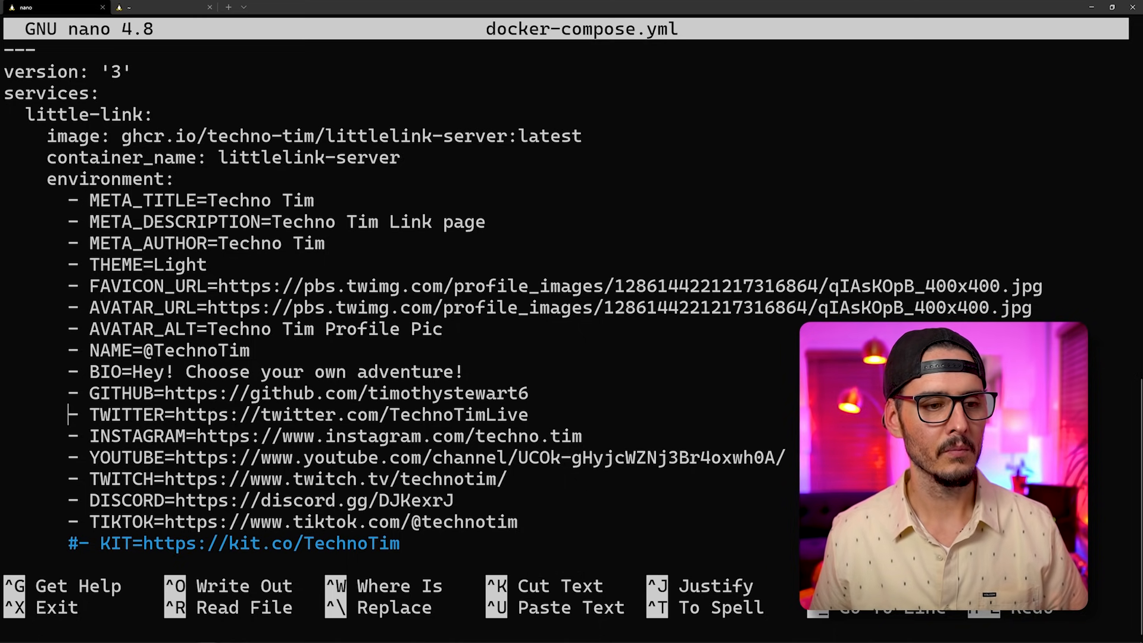
Step: Set THEME back to Dark, re-comment the Steam and Vimeo lines and write out the compose file
{"action": "type", "text": "Dark"}
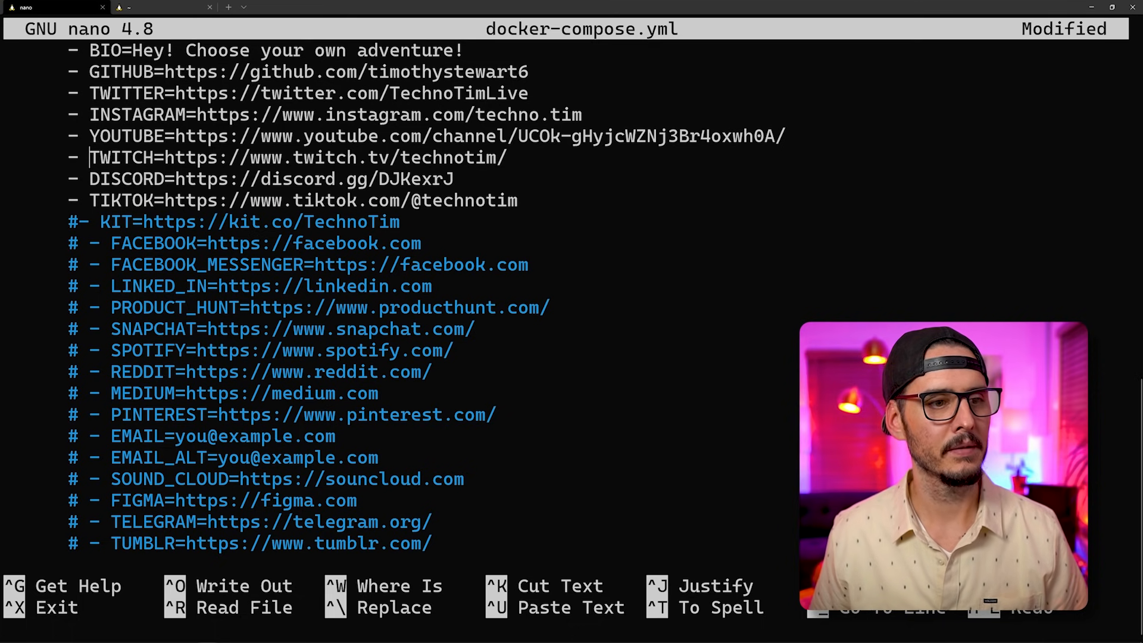
{"action": "scroll", "scroll_direction": "up", "scroll_amount": 3}
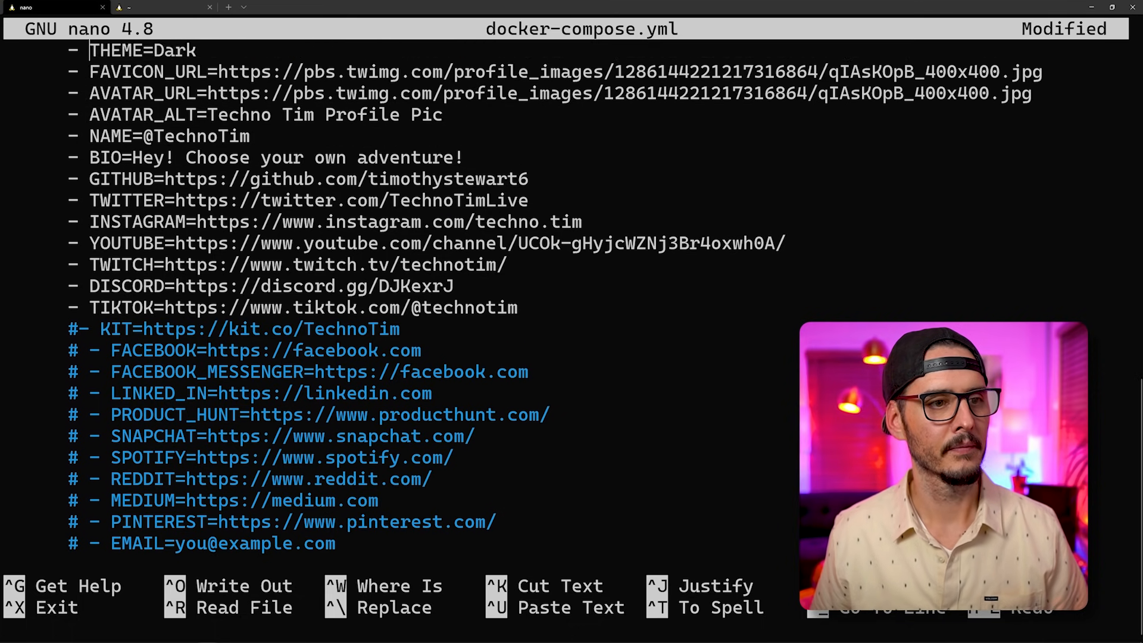
{"action": "scroll", "scroll_direction": "down", "scroll_amount": 3}
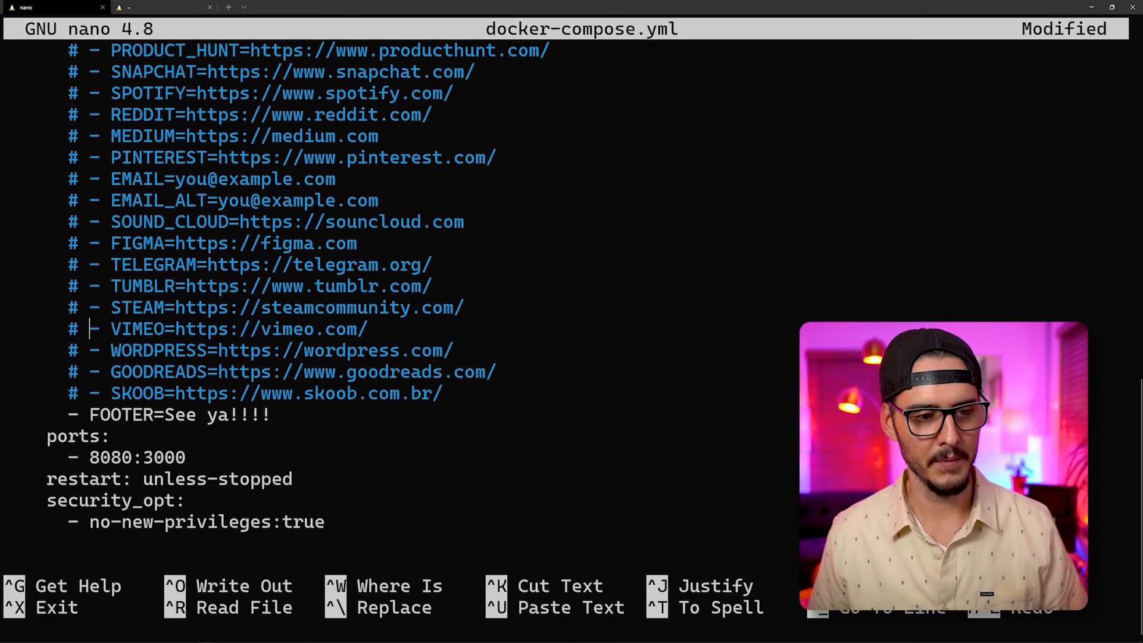
{"action": "key", "text": "ctrl+o"}
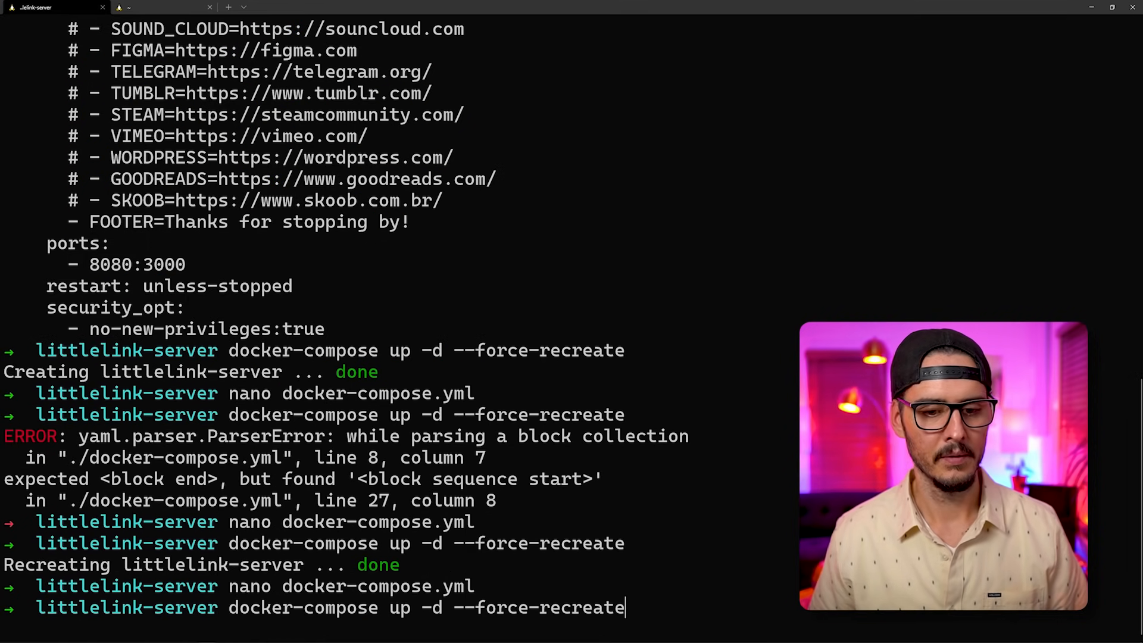
Step: Rerun docker-compose up -d --force-recreate to recreate littlelink-server with the reverted settings
{"action": "key", "text": "Return"}
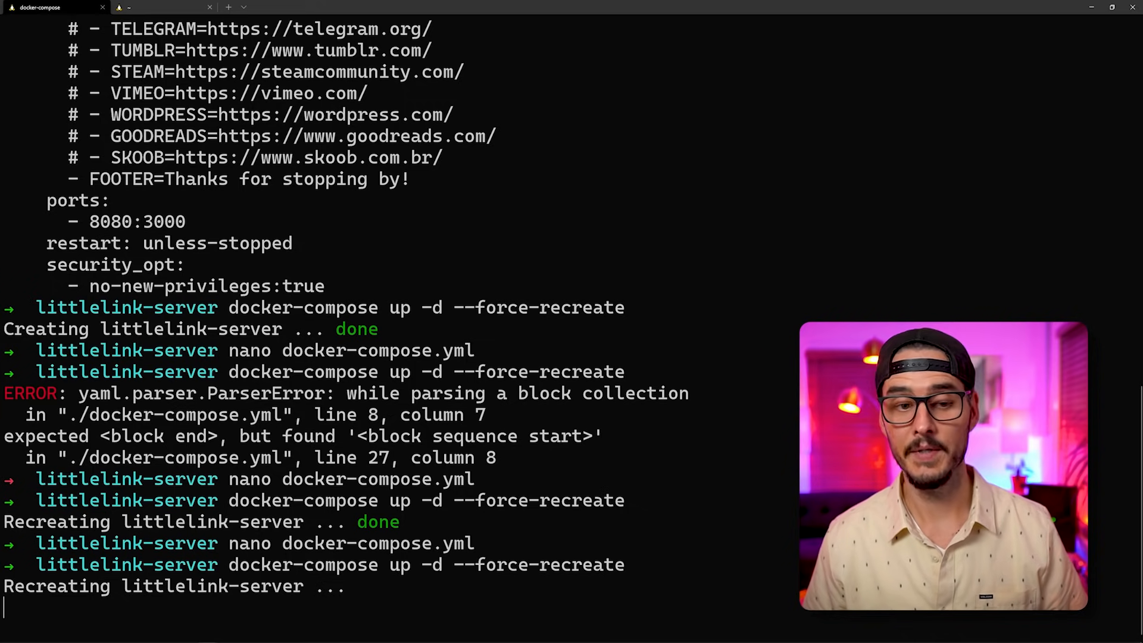